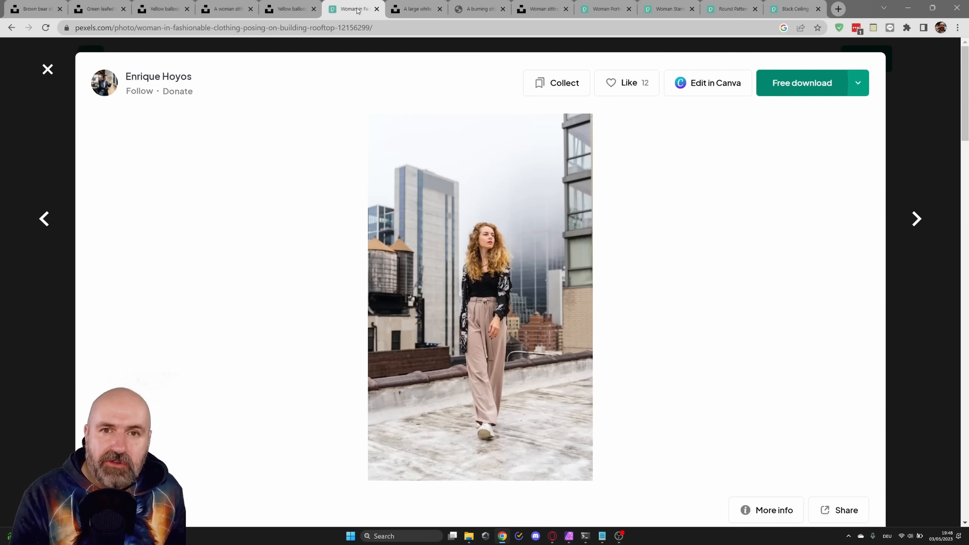
- Switch from the rooftop woman photo to the Unsplash goose photo
{"action": "left_click", "coordinate": [416, 9]}
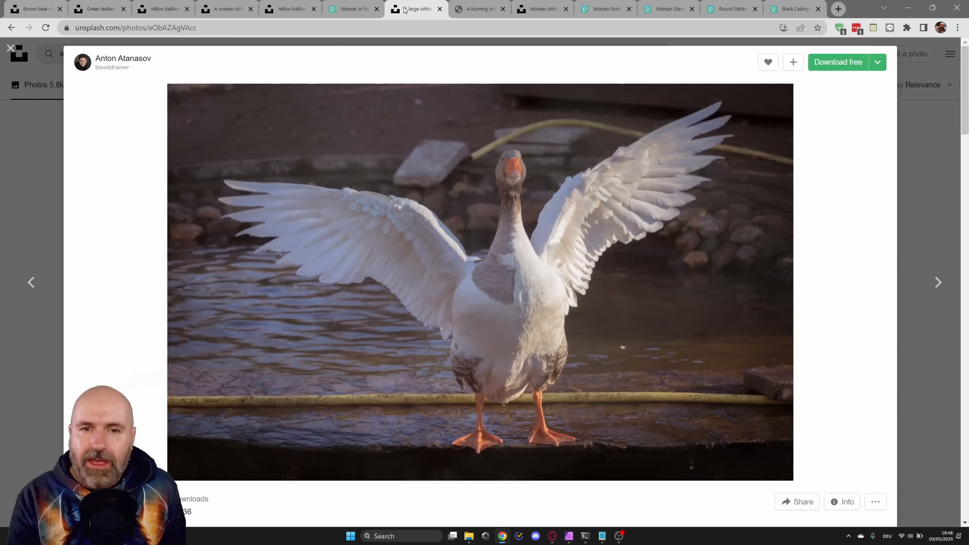
{"action": "left_click", "coordinate": [479, 9]}
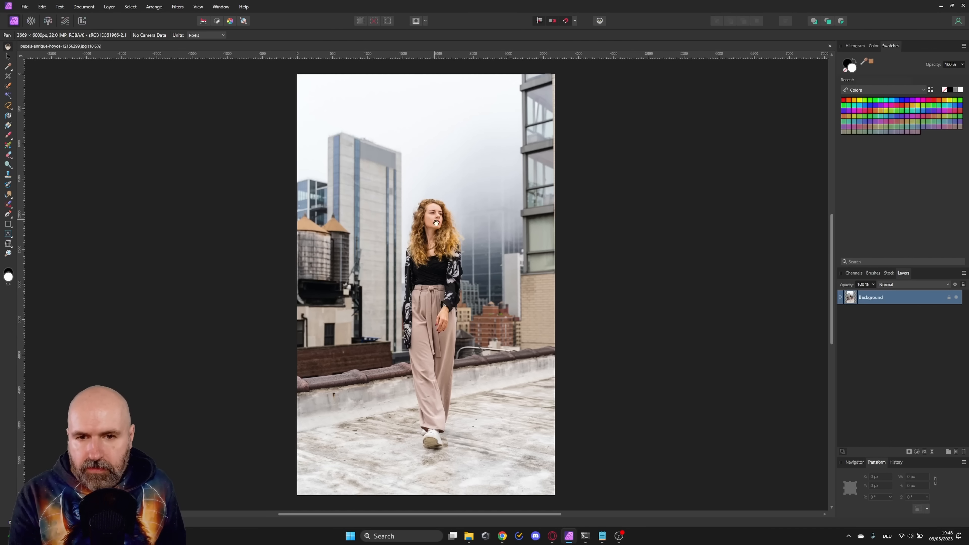
{"action": "mouse_move", "coordinate": [520, 185]}
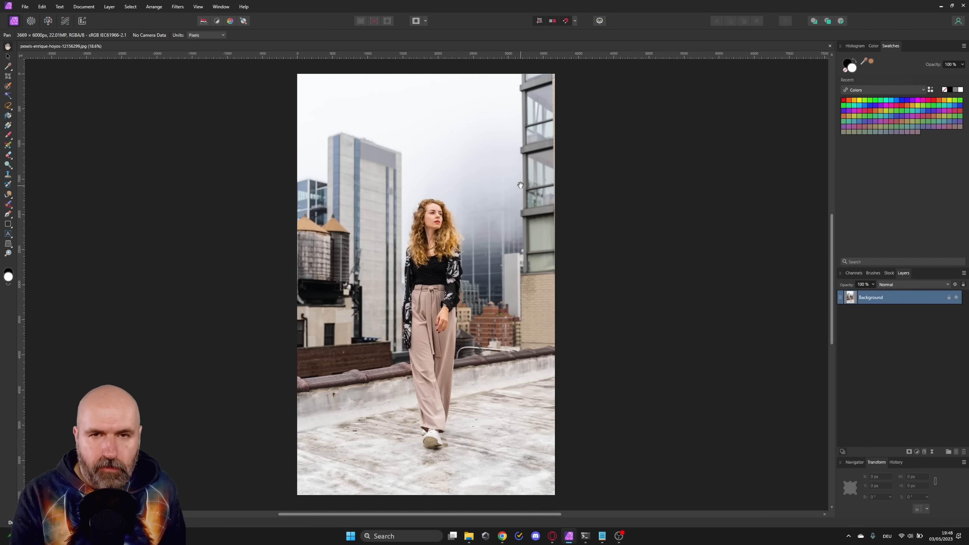
- Duplicate the layer and paint a selection over the woman and the roof floor
{"action": "right_click", "coordinate": [871, 297]}
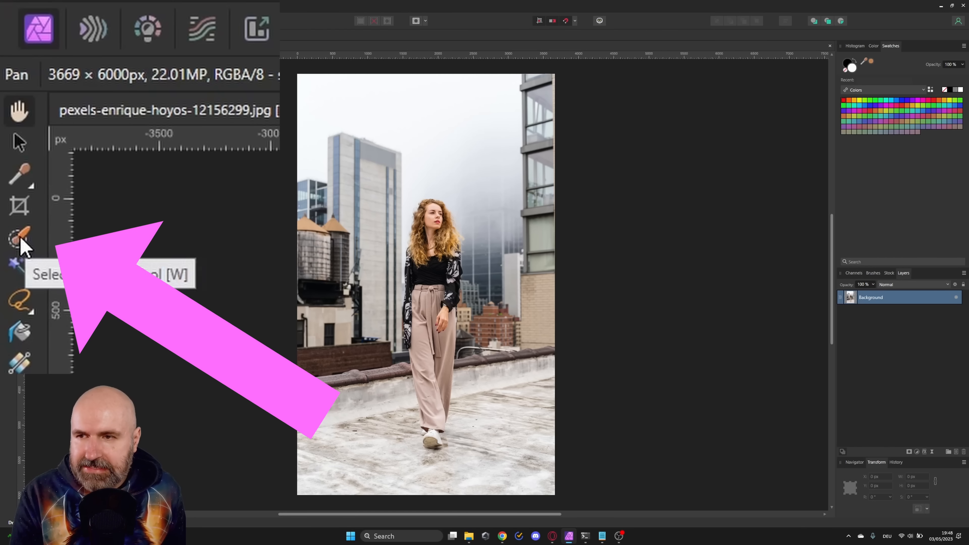
{"action": "left_click", "coordinate": [19, 236]}
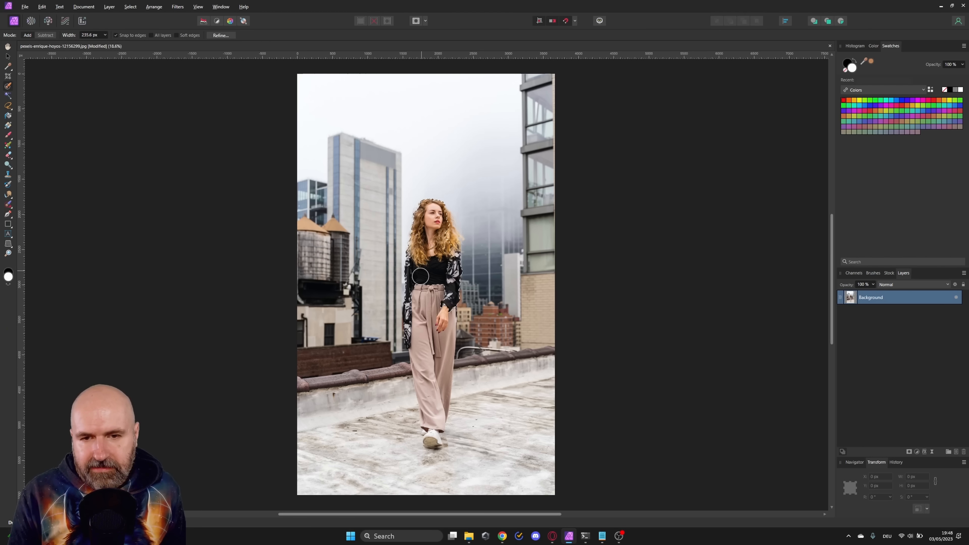
{"action": "left_click_drag", "start_coordinate": [419, 276], "coordinate": [347, 389]}
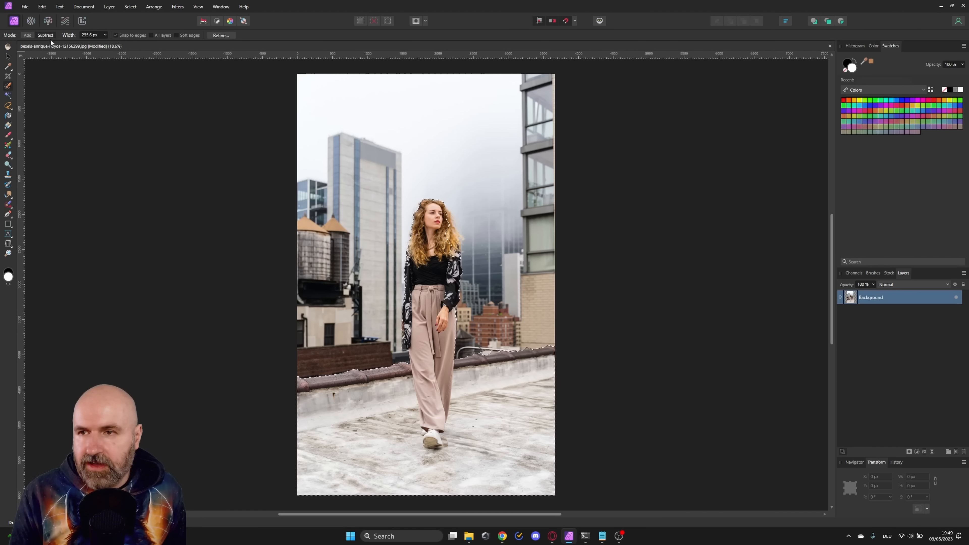
- Refine the selection edges and delete the sky and buildings on the duplicate layer
{"action": "left_click", "coordinate": [220, 35]}
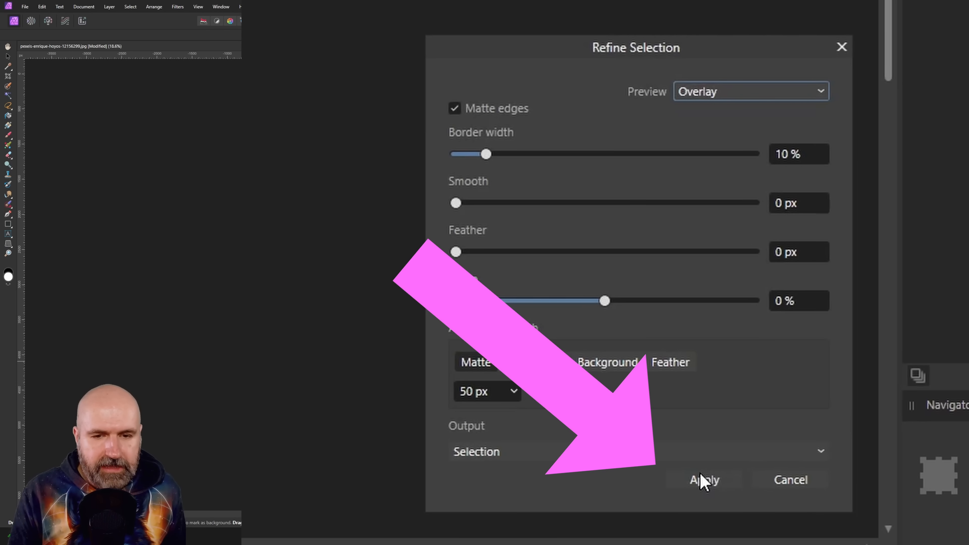
{"action": "left_click", "coordinate": [703, 480]}
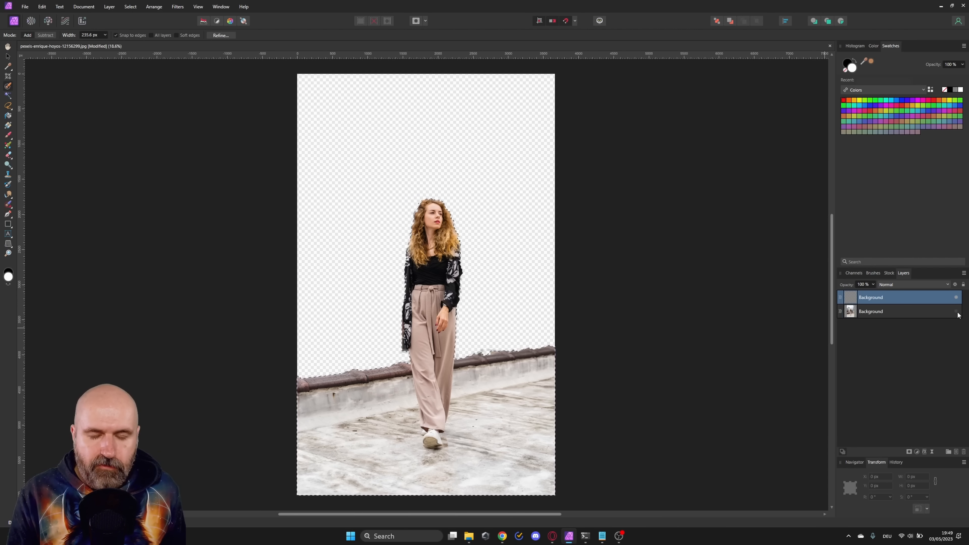
{"action": "left_click", "coordinate": [955, 311]}
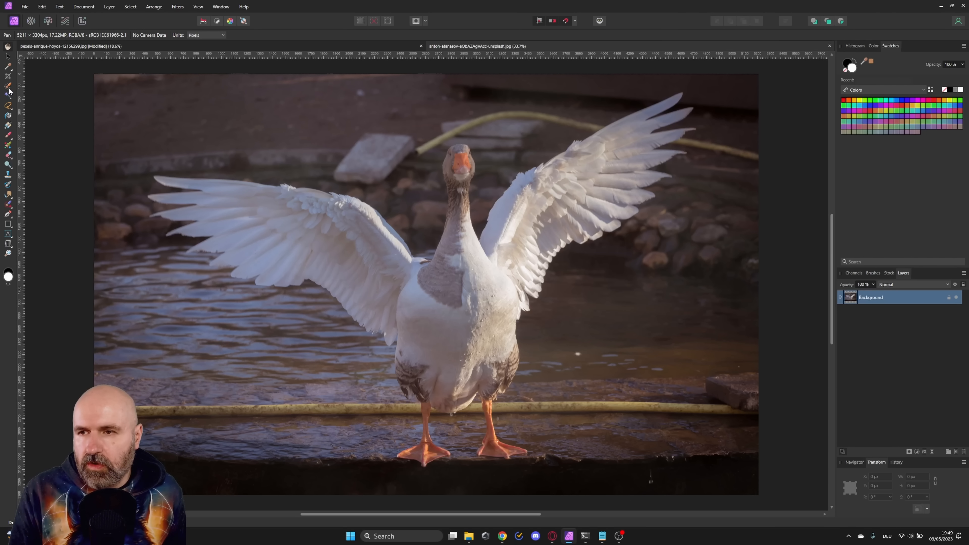
- Select the goose's left wing and copy it for pasting into the woman document
{"action": "left_click", "coordinate": [8, 88]}
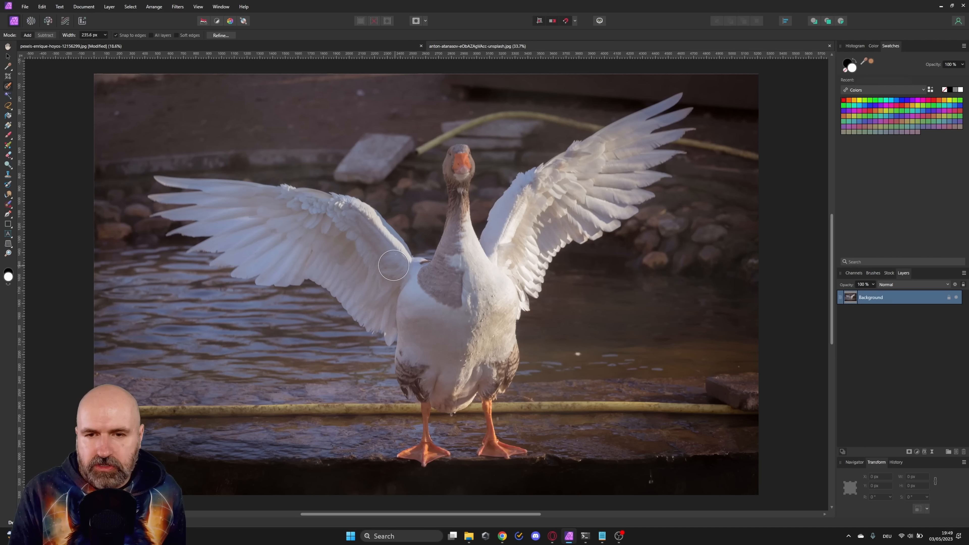
{"action": "left_click_drag", "start_coordinate": [396, 266], "coordinate": [340, 259]}
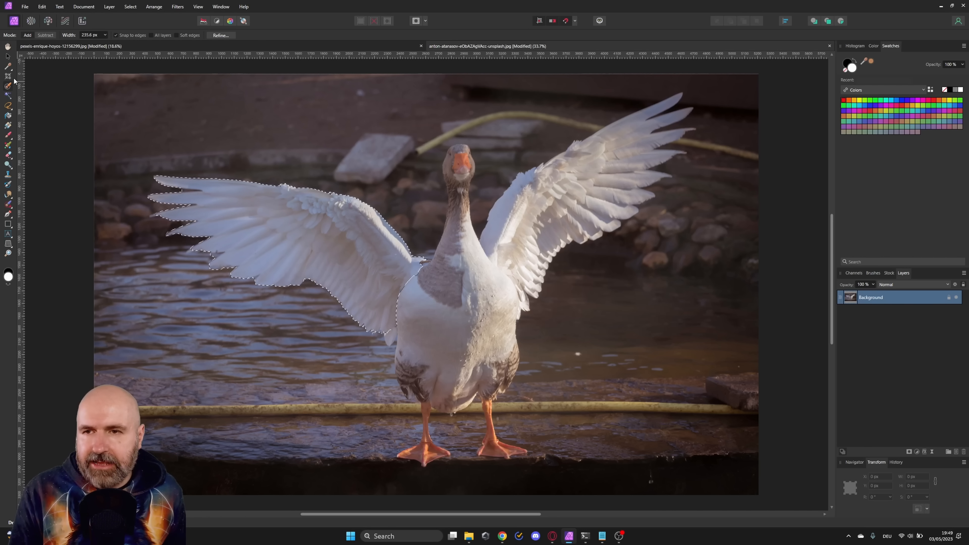
{"action": "right_click", "coordinate": [871, 298]}
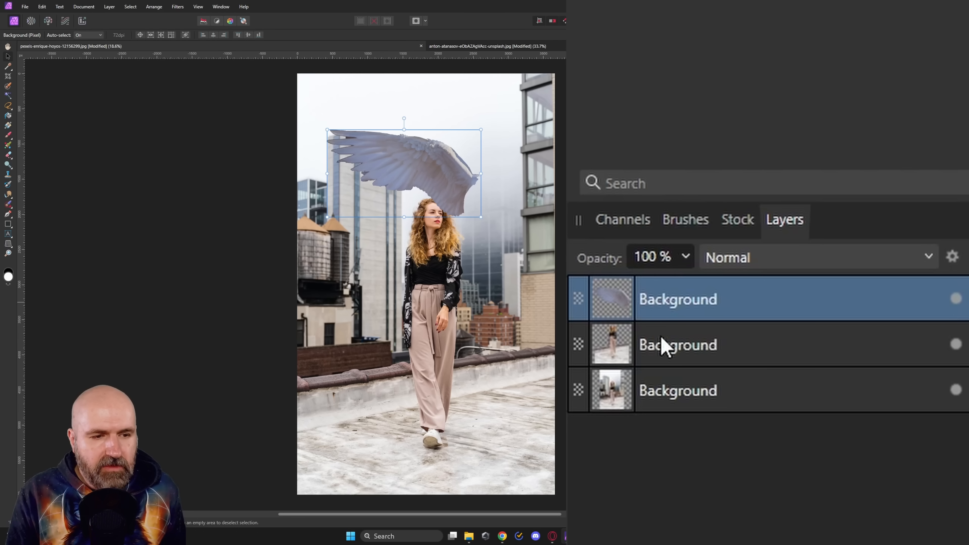
{"action": "mouse_move", "coordinate": [955, 344]}
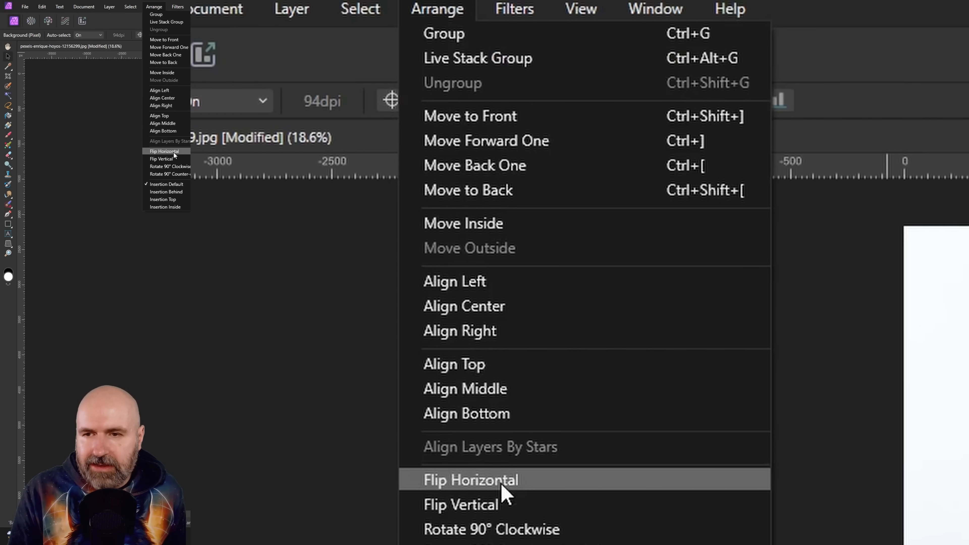
- Flip the duplicated wing horizontally and select both wing layers behind the woman
{"action": "left_click", "coordinate": [471, 480]}
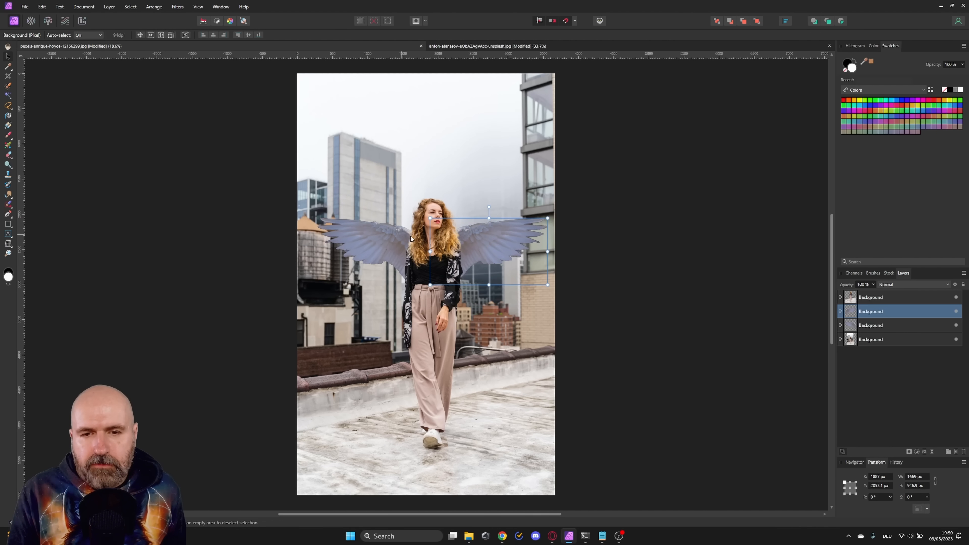
{"action": "mouse_move", "coordinate": [808, 352]}
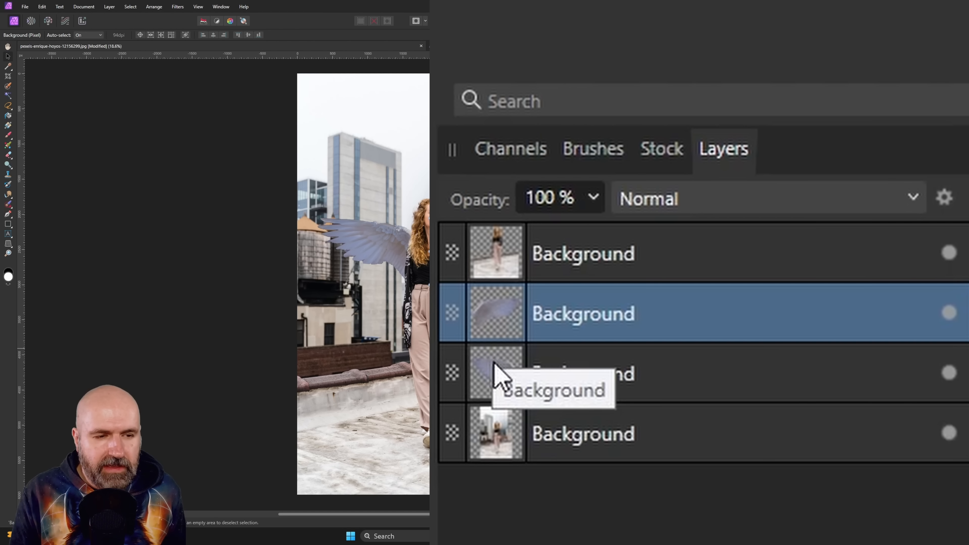
{"action": "left_click", "coordinate": [583, 374]}
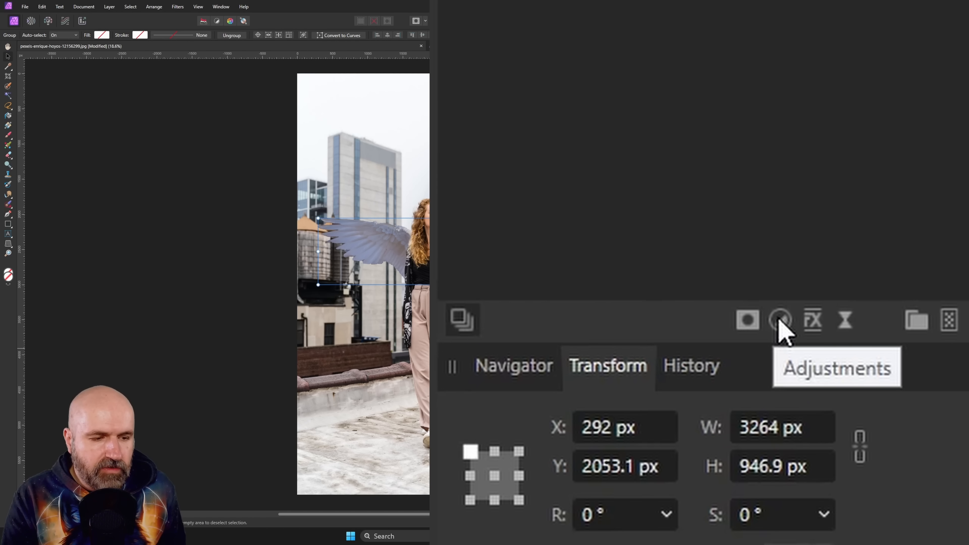
- Add a Curves adjustment to the wings group and brighten its midtones
{"action": "left_click", "coordinate": [780, 320]}
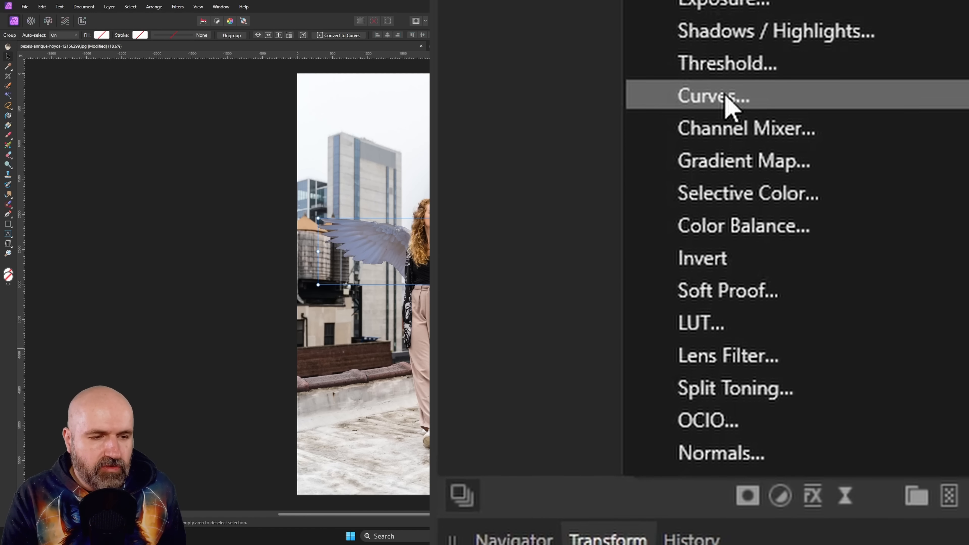
{"action": "left_click", "coordinate": [714, 96]}
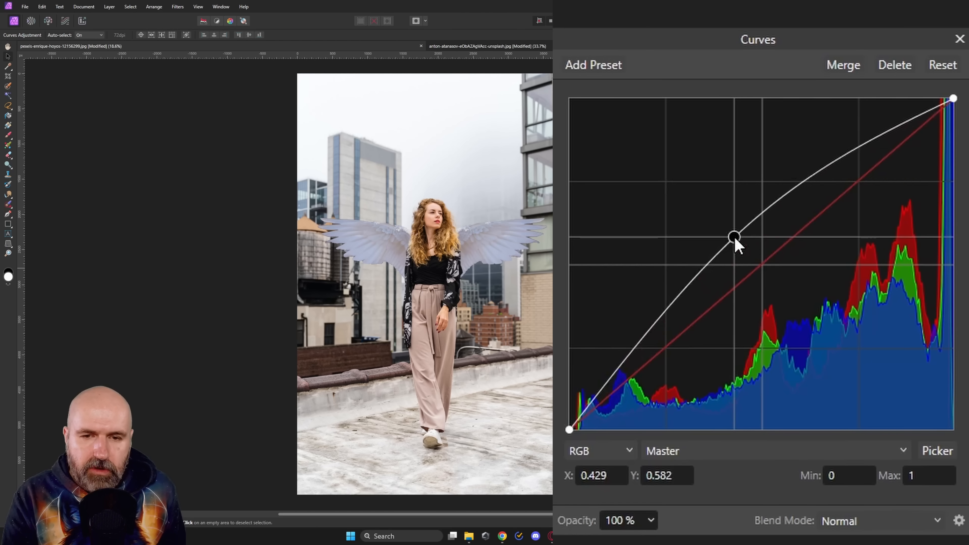
{"action": "left_click_drag", "start_coordinate": [735, 237], "coordinate": [787, 189]}
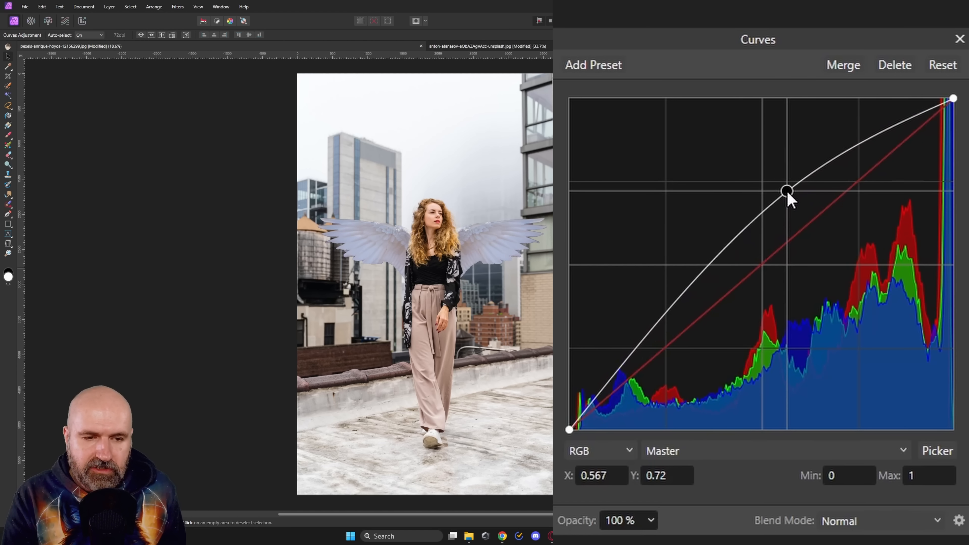
{"action": "left_click_drag", "start_coordinate": [786, 190], "coordinate": [798, 192]}
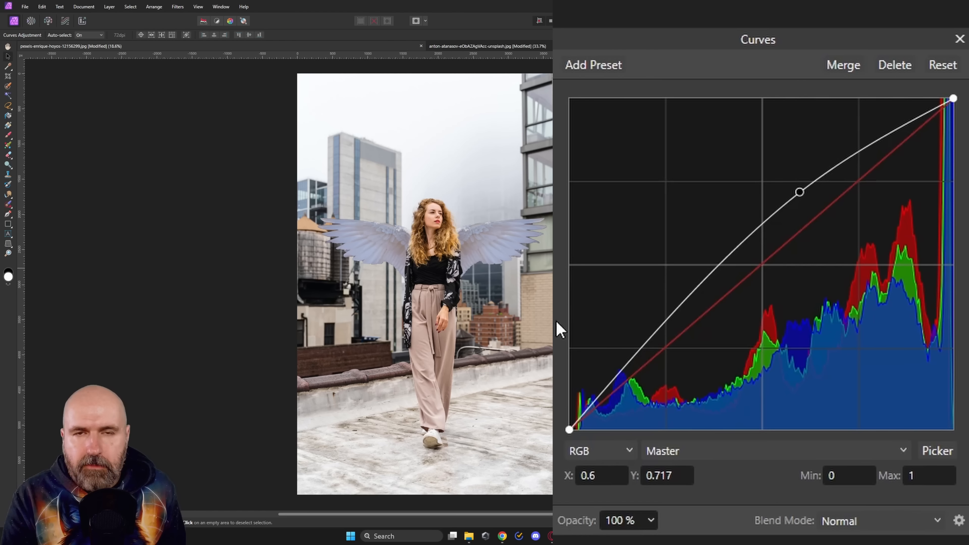
{"action": "mouse_move", "coordinate": [653, 345]}
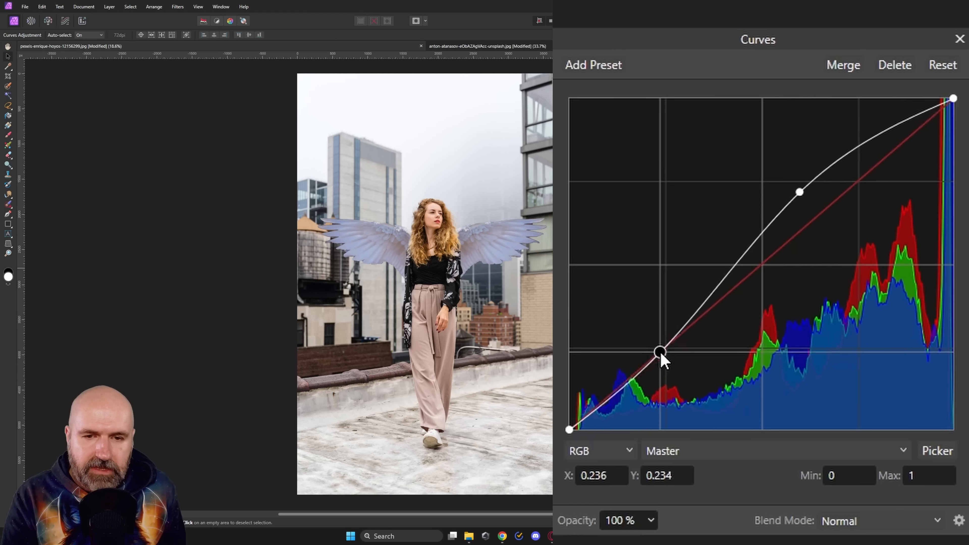
- Darken the shadows and push the highlights for more contrast, then close the curves settings
{"action": "left_click_drag", "start_coordinate": [660, 353], "coordinate": [666, 358]}
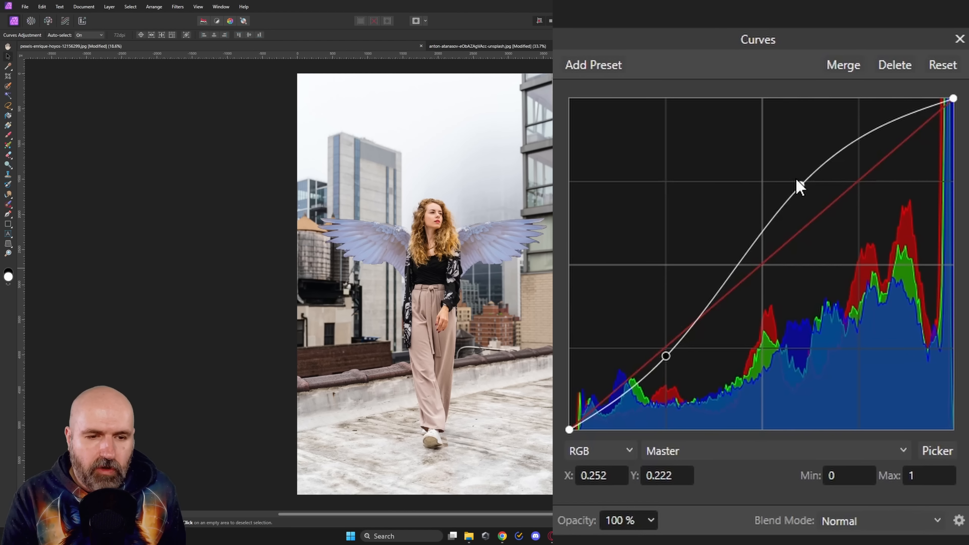
{"action": "left_click_drag", "start_coordinate": [801, 185], "coordinate": [782, 165]}
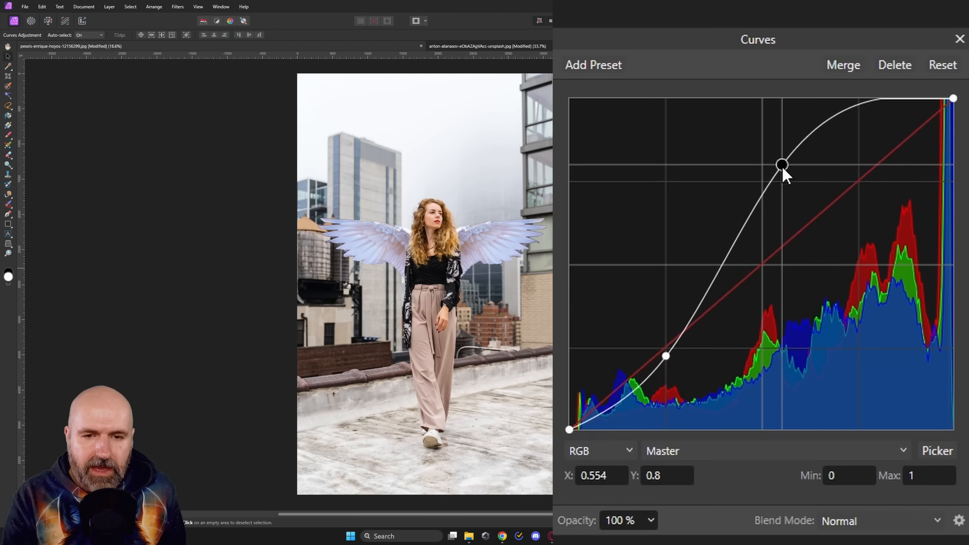
{"action": "left_click_drag", "start_coordinate": [782, 165], "coordinate": [786, 166]}
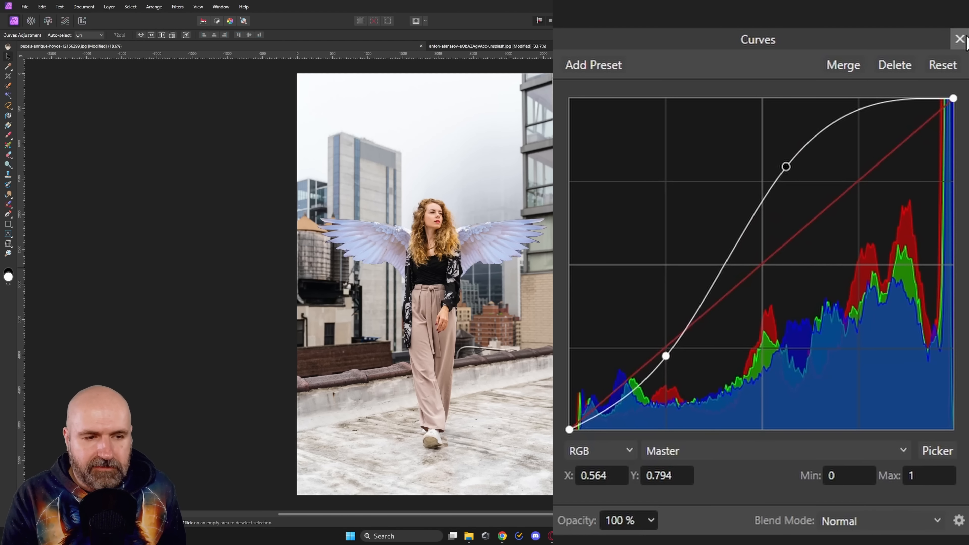
{"action": "left_click", "coordinate": [959, 39]}
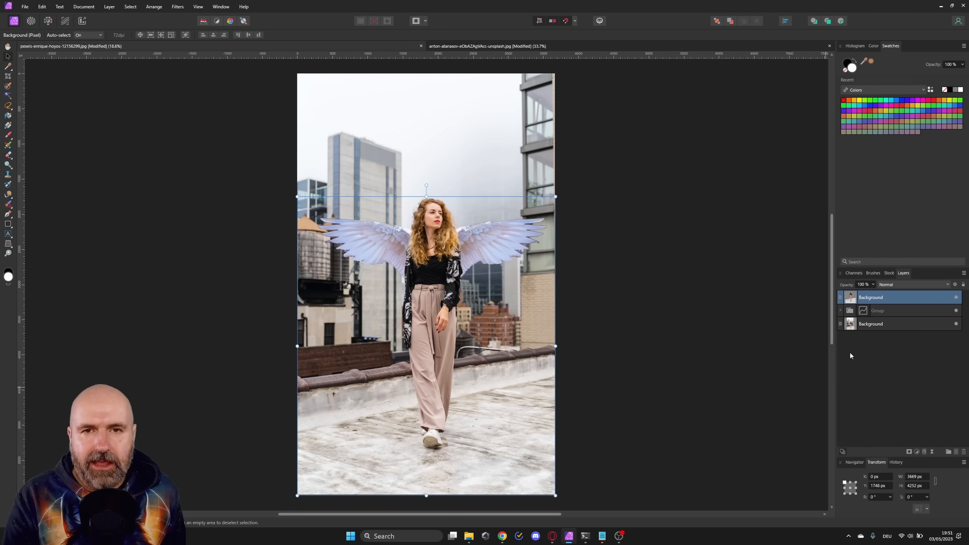
- Place the burning city image and enlarge it over the upper part of the scene
{"action": "left_click", "coordinate": [24, 6]}
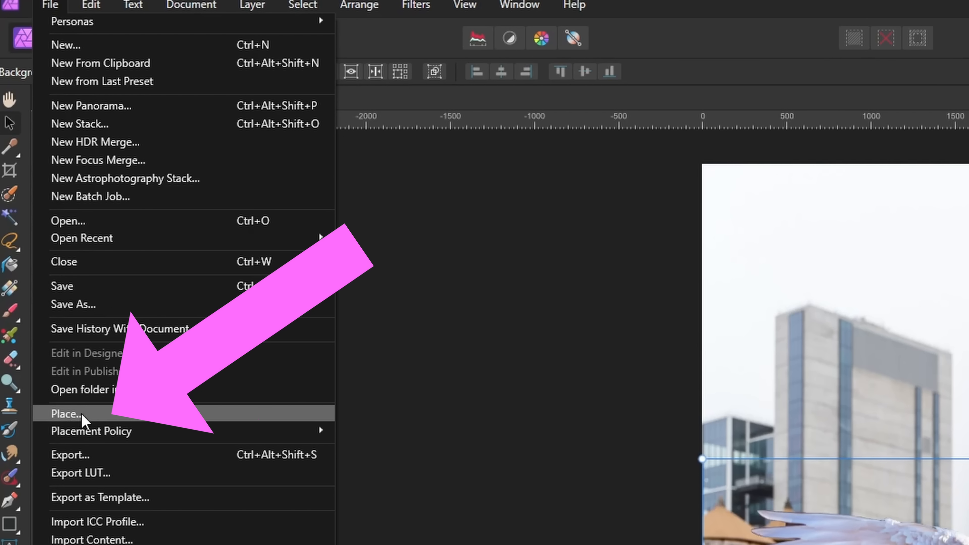
{"action": "left_click", "coordinate": [66, 414]}
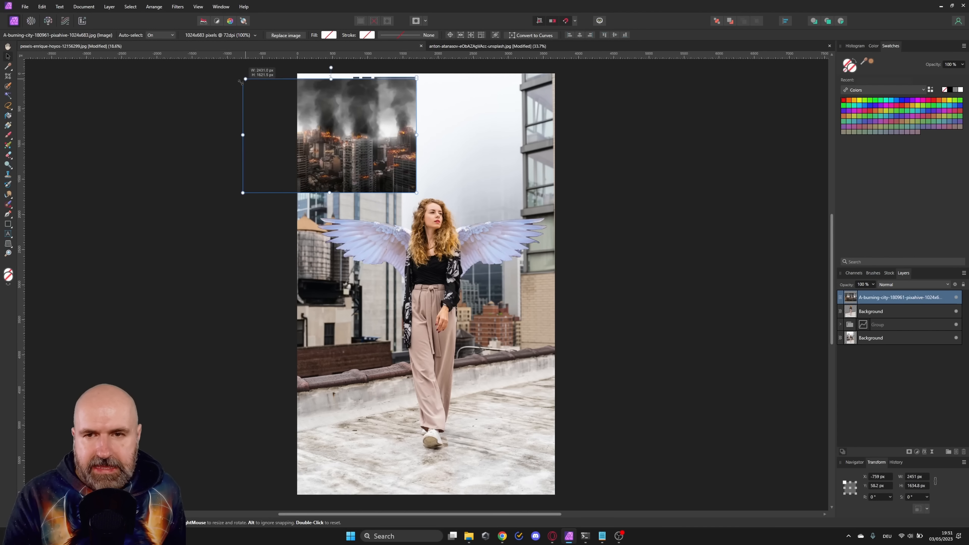
{"action": "left_click_drag", "start_coordinate": [417, 192], "coordinate": [658, 355]}
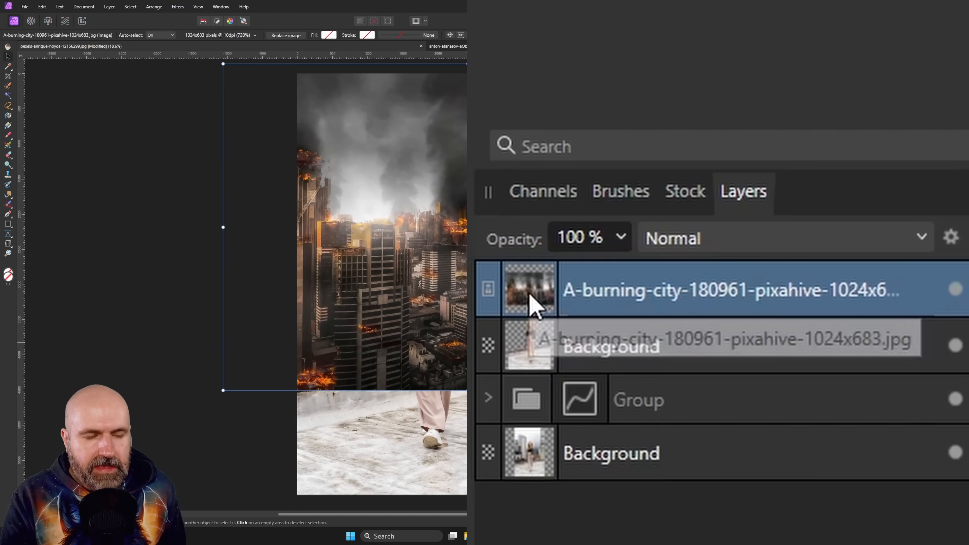
{"action": "mouse_move", "coordinate": [548, 371]}
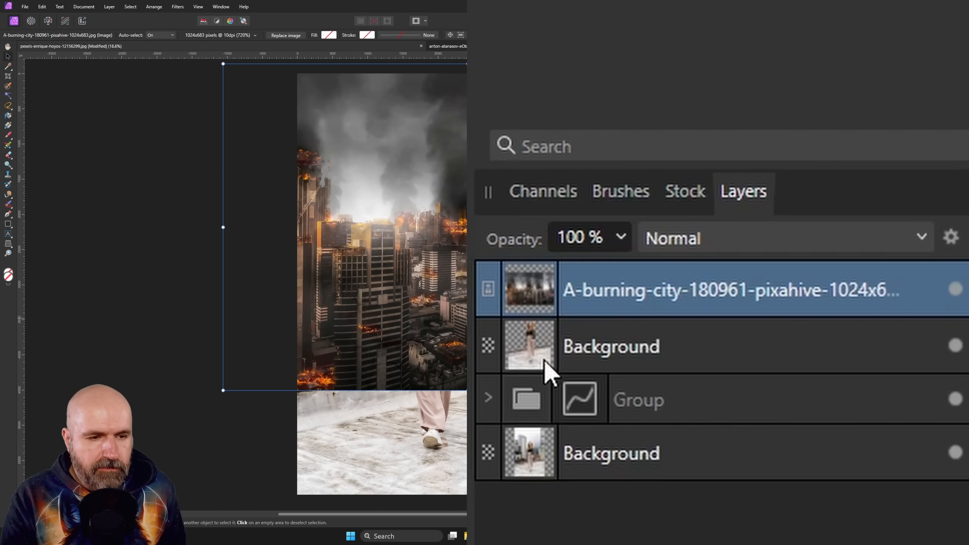
{"action": "mouse_move", "coordinate": [551, 353]}
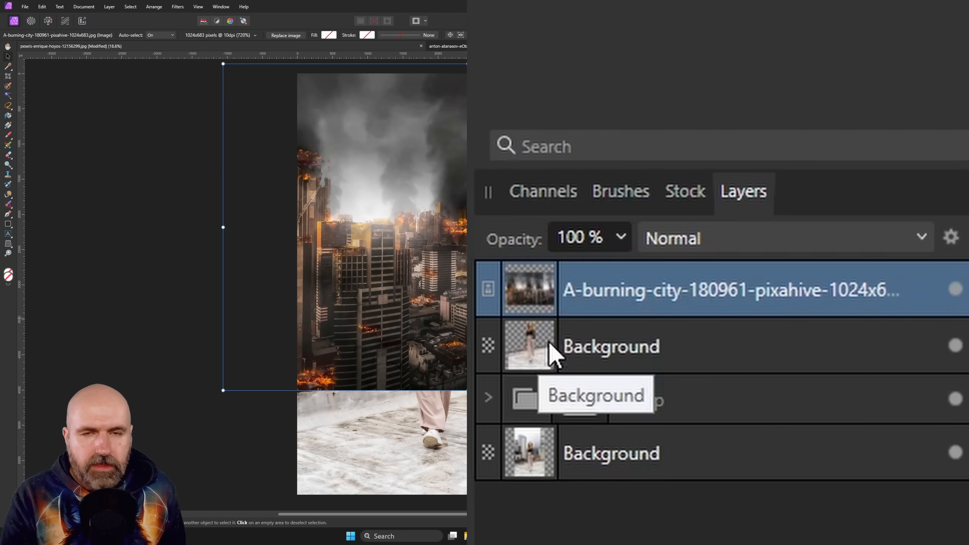
{"action": "mouse_move", "coordinate": [535, 309]}
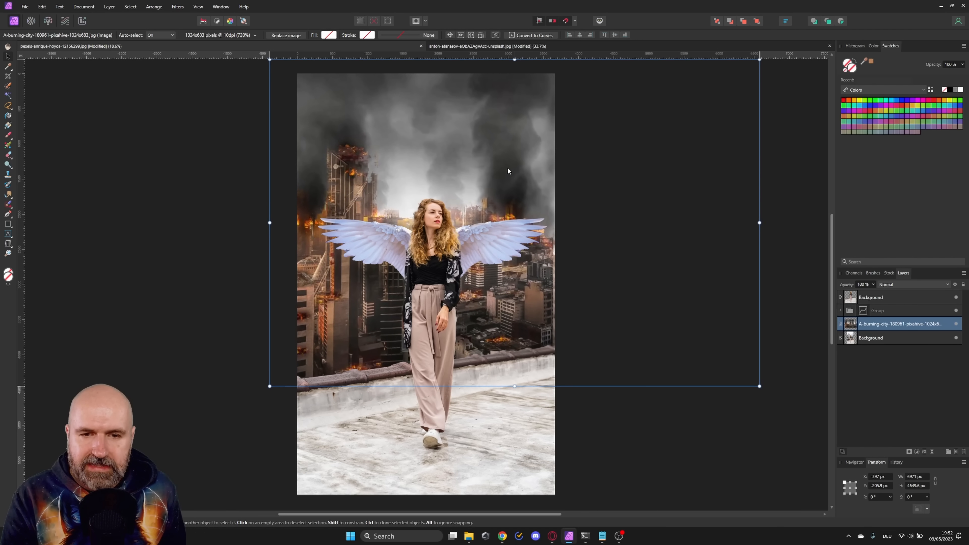
{"action": "mouse_move", "coordinate": [521, 234]}
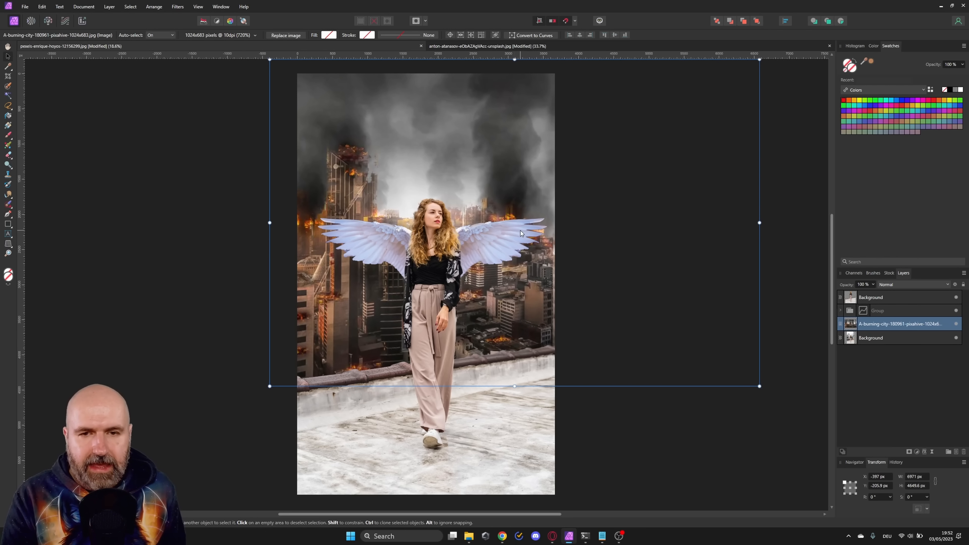
{"action": "mouse_move", "coordinate": [559, 250]}
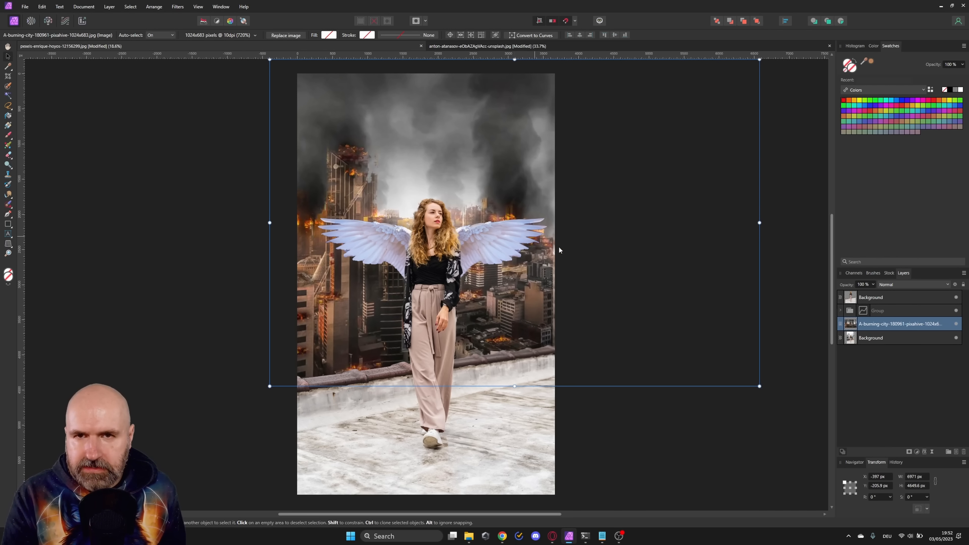
- Export the composite as a JPEG with its height set to 1600 px
{"action": "left_click", "coordinate": [24, 6]}
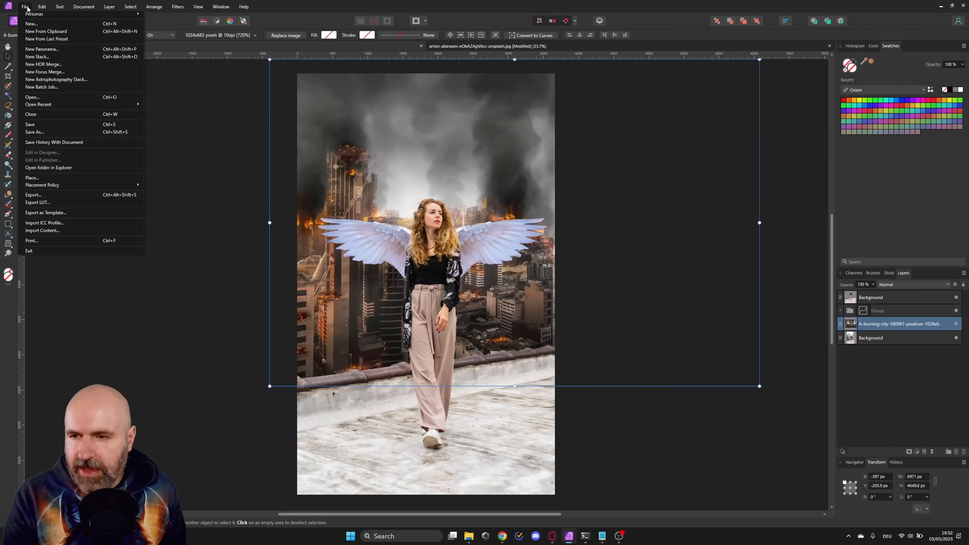
{"action": "left_click", "coordinate": [33, 195]}
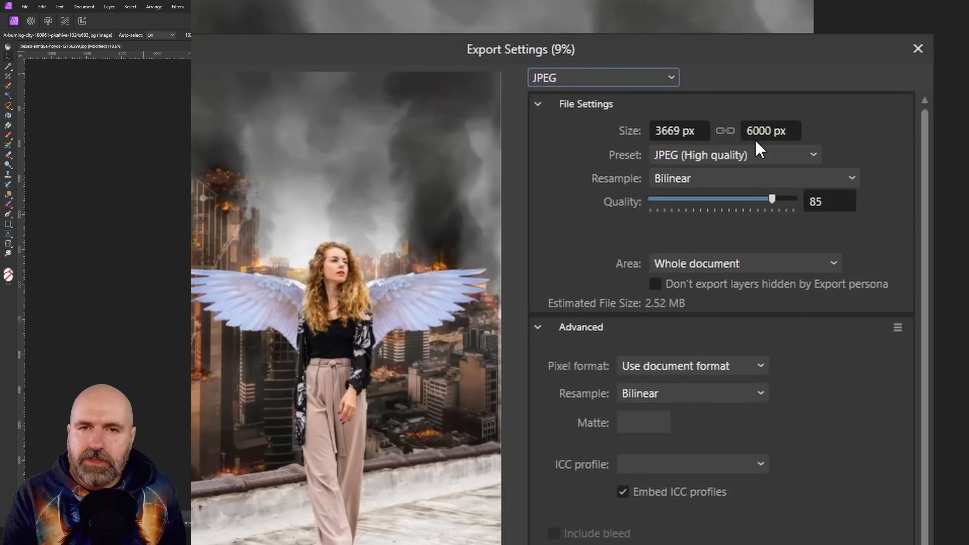
{"action": "left_click", "coordinate": [770, 131]}
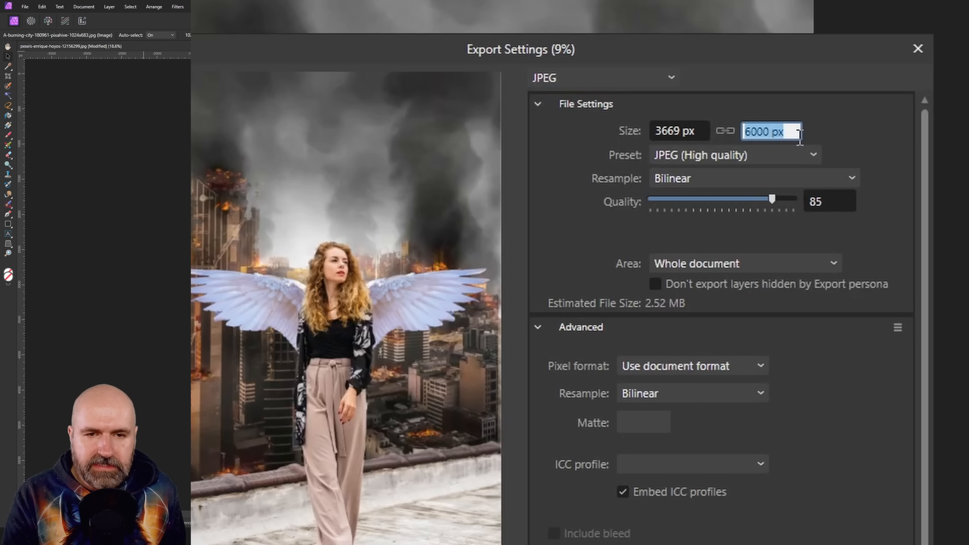
{"action": "type", "text": "1600"}
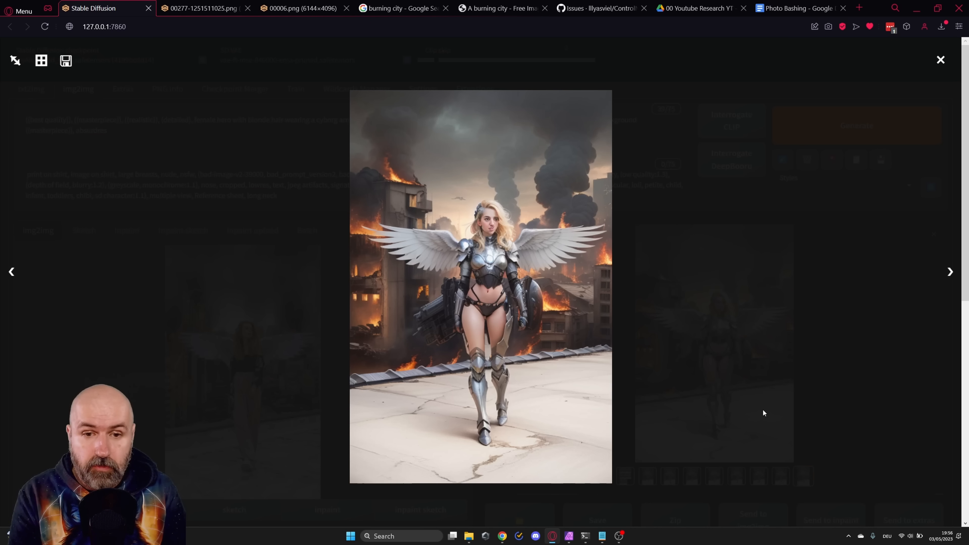
- Close the enlarged armored angel preview in the lightbox
{"action": "left_click", "coordinate": [41, 60]}
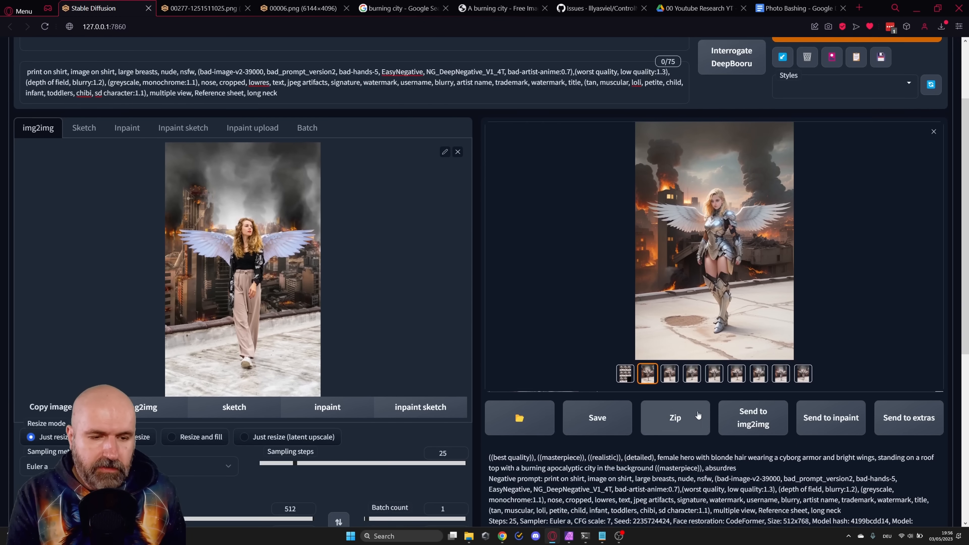
- Send the armored angel to inpaint and mask over her face
{"action": "left_click", "coordinate": [126, 127]}
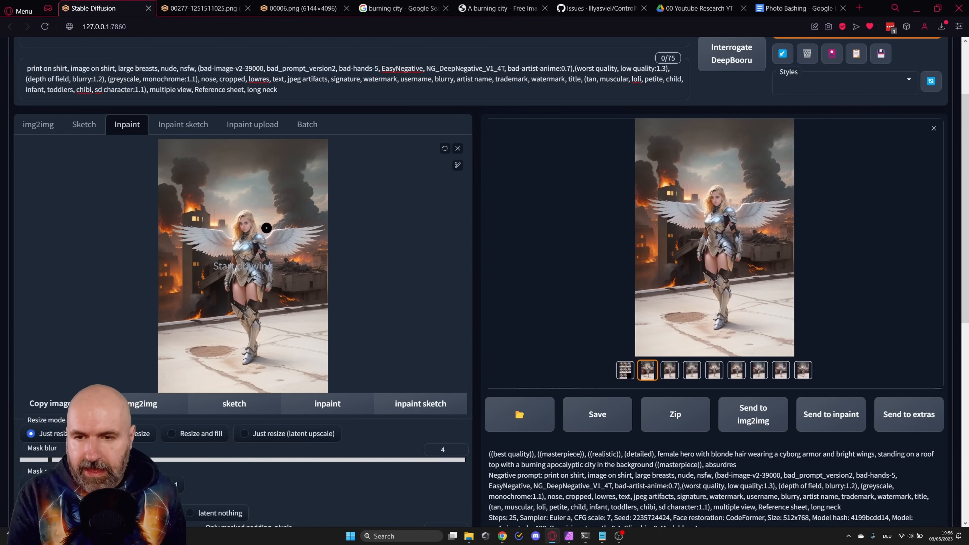
{"action": "left_click_drag", "start_coordinate": [267, 227], "coordinate": [241, 222]}
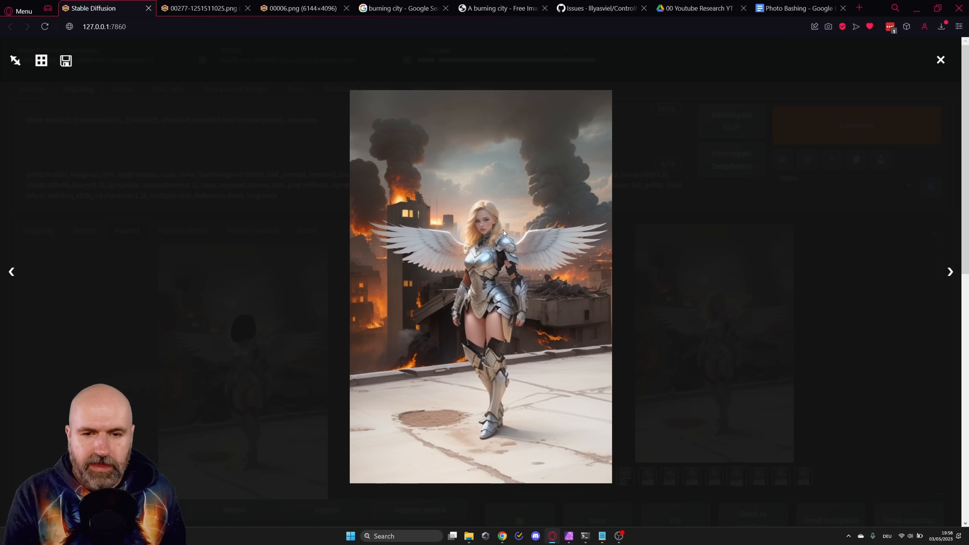
{"action": "mouse_move", "coordinate": [647, 298]}
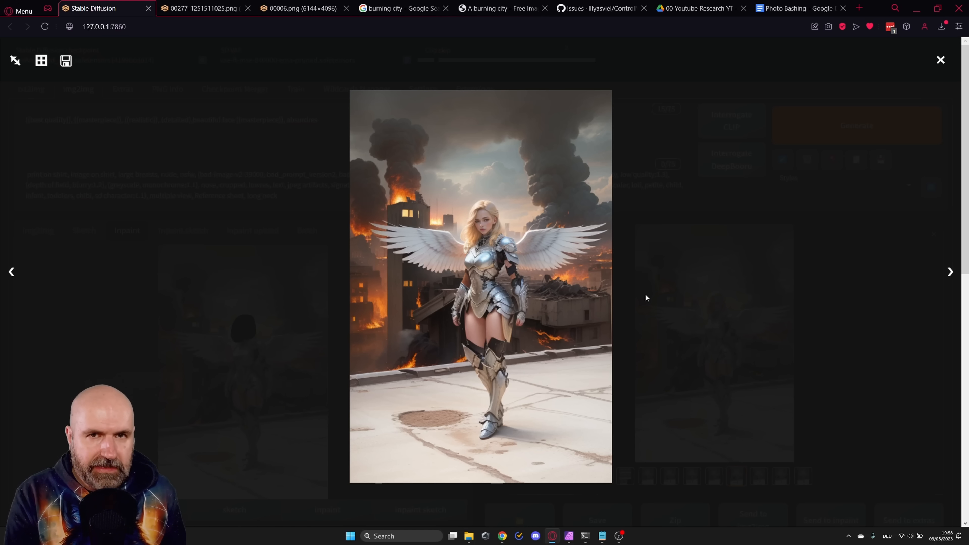
{"action": "mouse_move", "coordinate": [640, 299]}
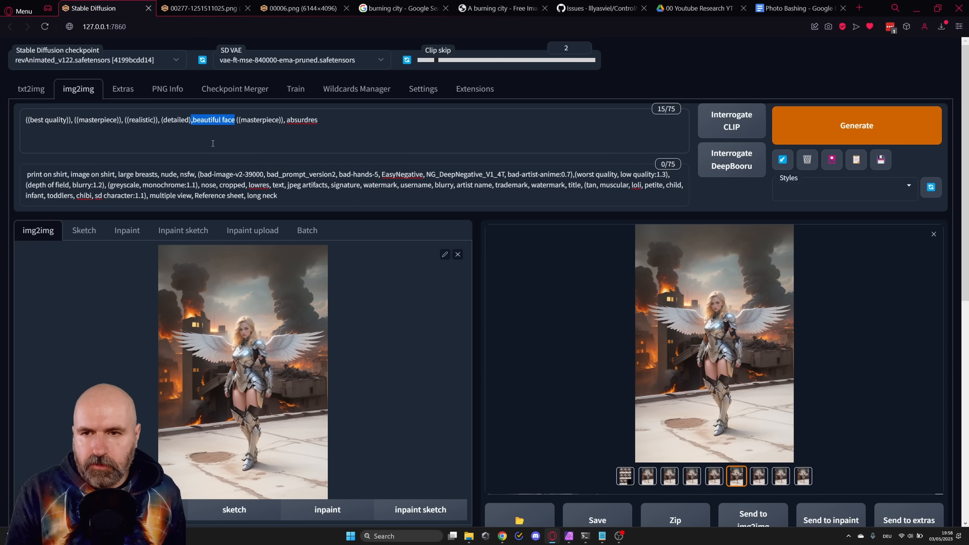
- Set the output width to 1024 and lower the denoising strength to about 0.2
{"action": "scroll", "scroll_direction": "down", "scroll_amount": 3}
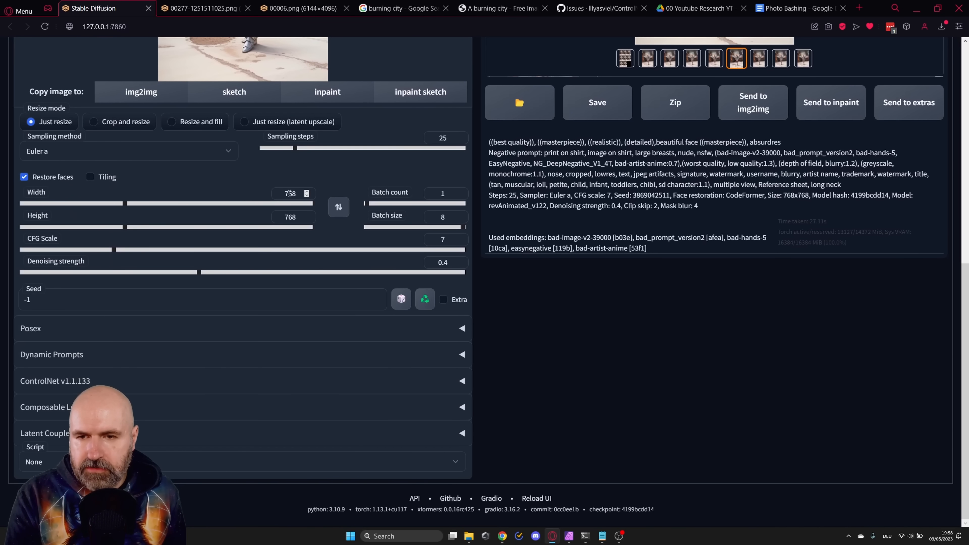
{"action": "triple_click", "coordinate": [289, 193]}
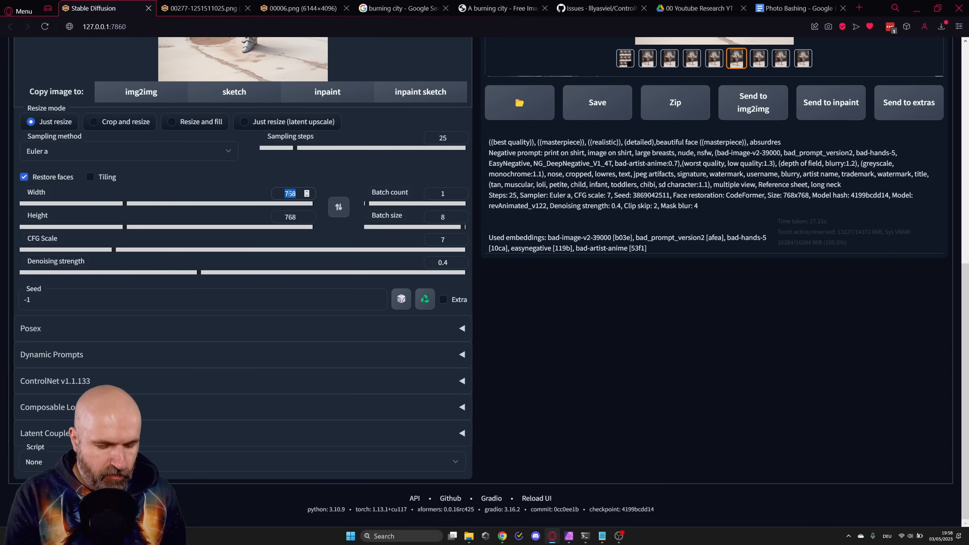
{"action": "type", "text": "1024"}
{"action": "left_click", "coordinate": [292, 216]}
{"action": "type", "text": "1536"}
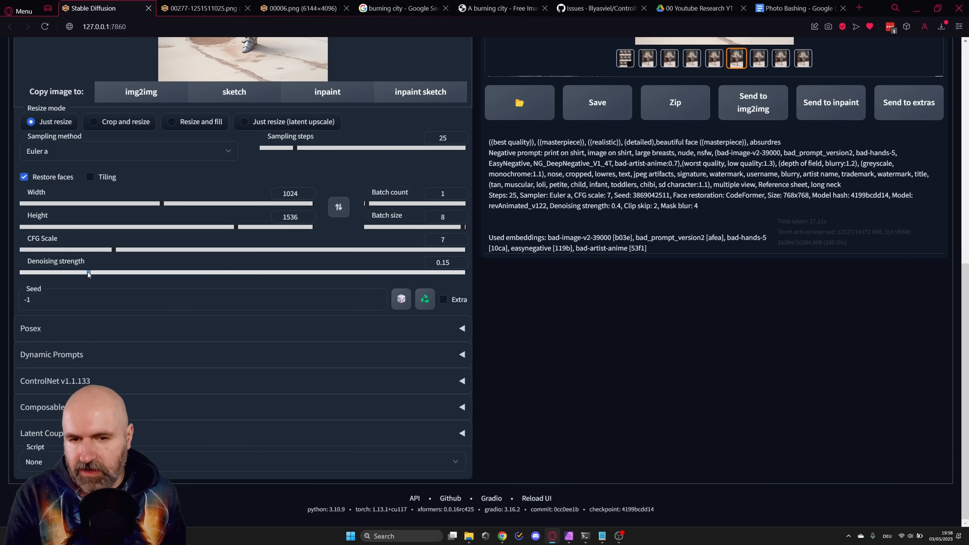
{"action": "left_click_drag", "start_coordinate": [88, 273], "coordinate": [110, 273]}
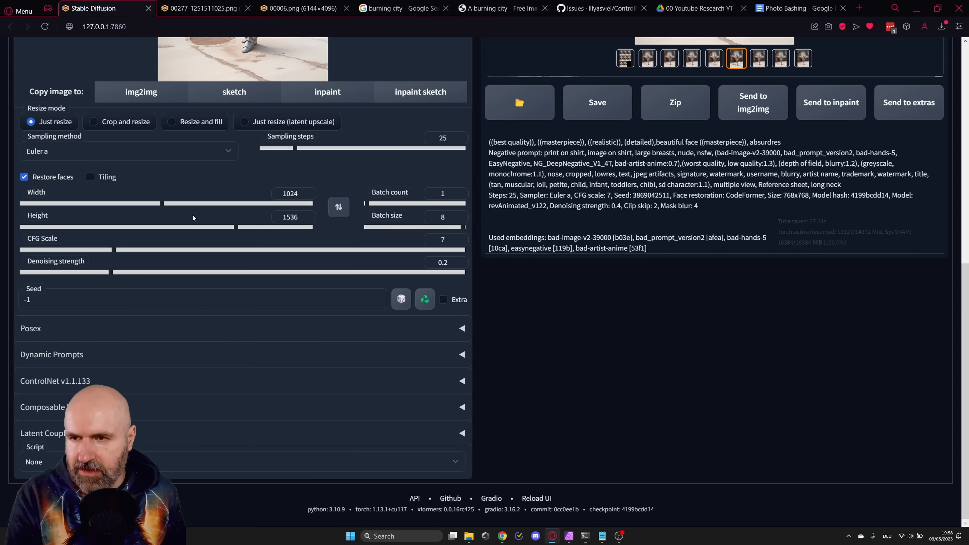
{"action": "mouse_move", "coordinate": [64, 151]}
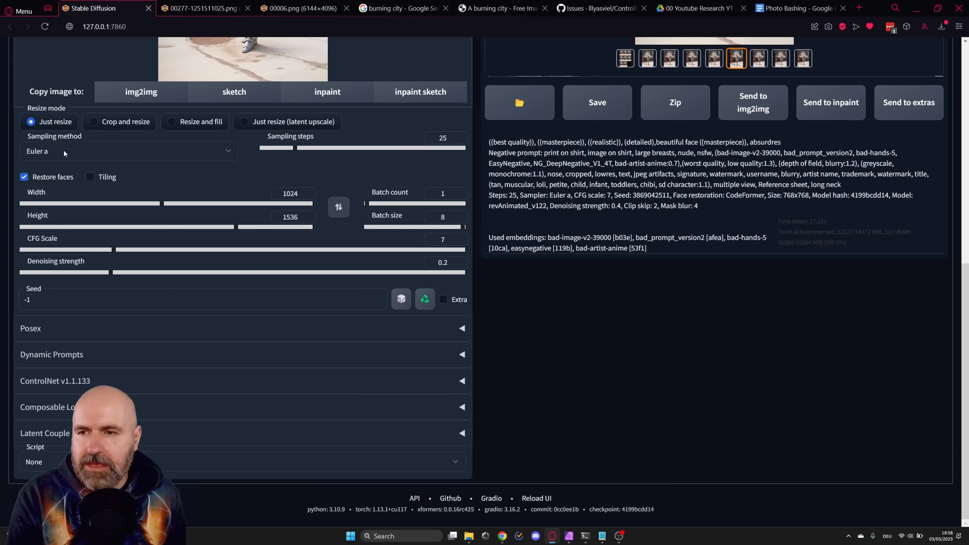
- Choose the DPM++ 2S a Karras sampler and expand the ControlNet settings
{"action": "left_click", "coordinate": [129, 151]}
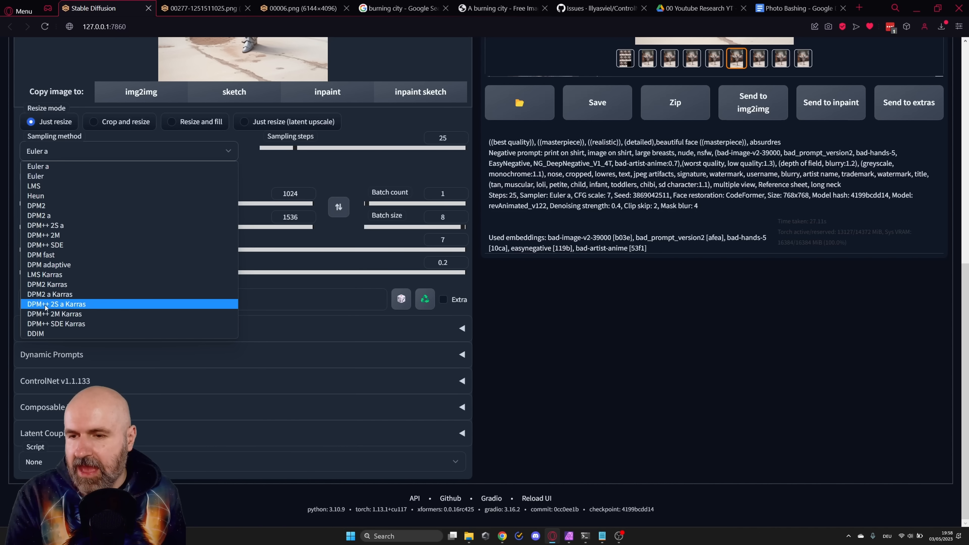
{"action": "mouse_move", "coordinate": [61, 309]}
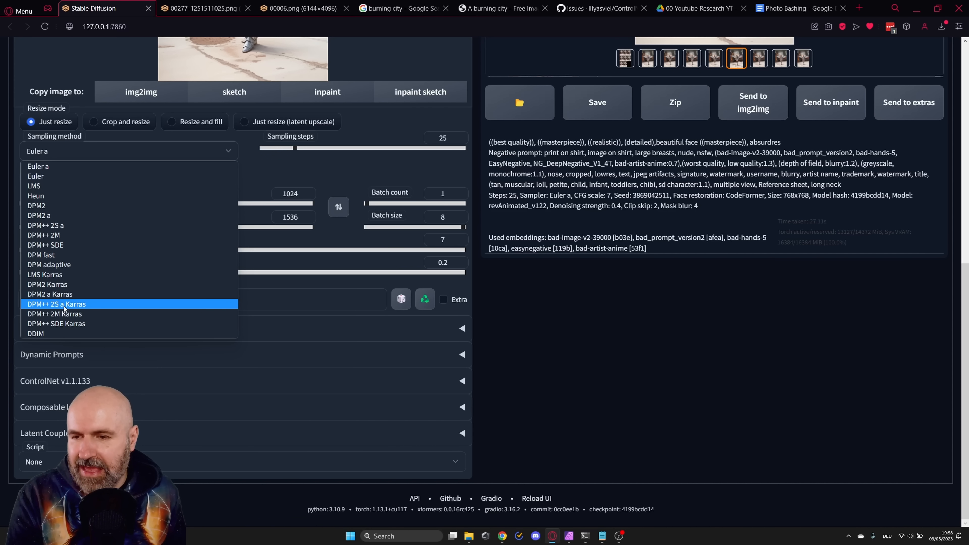
{"action": "left_click", "coordinate": [56, 304]}
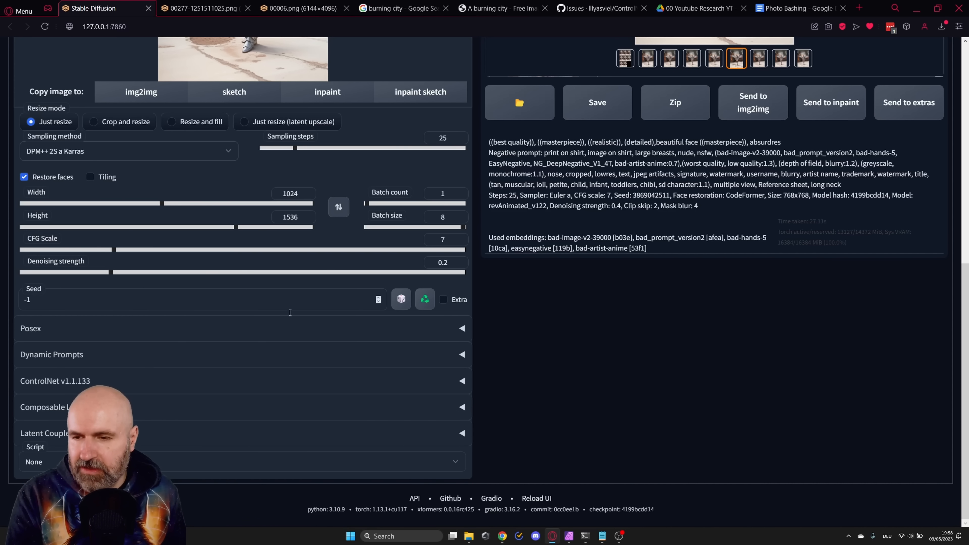
{"action": "left_click", "coordinate": [54, 381]}
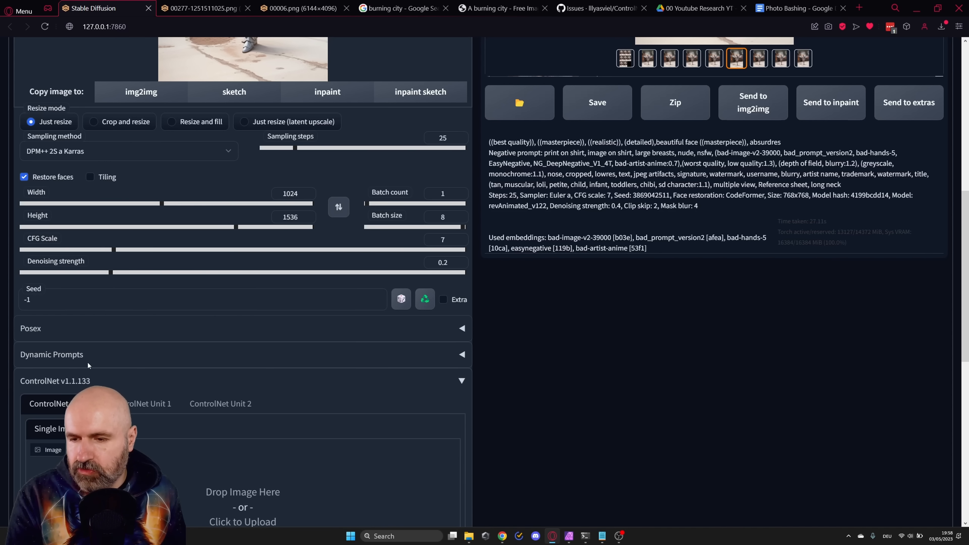
- Keep control_v11f1e_sd15_tile as the ControlNet Unit 0 model for upscaling guidance
{"action": "scroll", "scroll_direction": "down", "scroll_amount": 3}
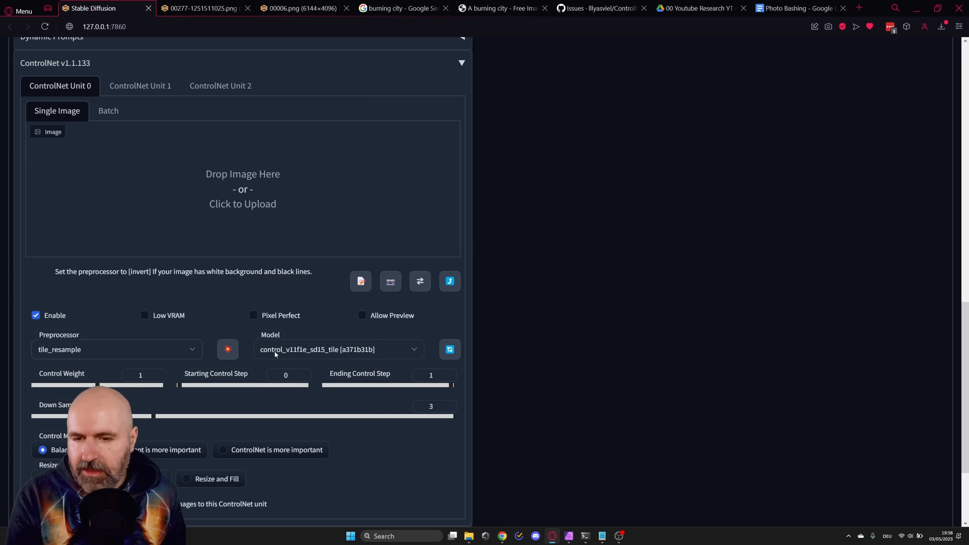
{"action": "left_click", "coordinate": [338, 349]}
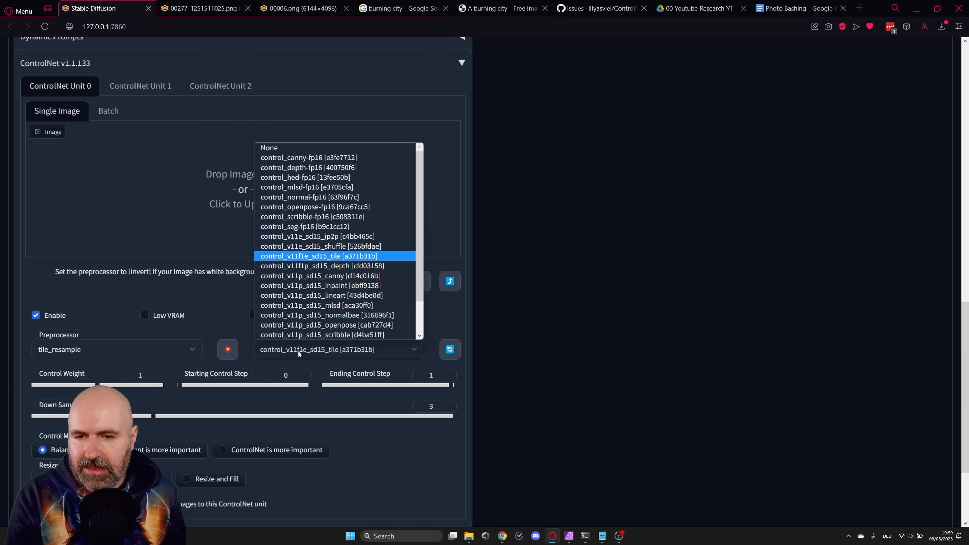
{"action": "left_click", "coordinate": [317, 256]}
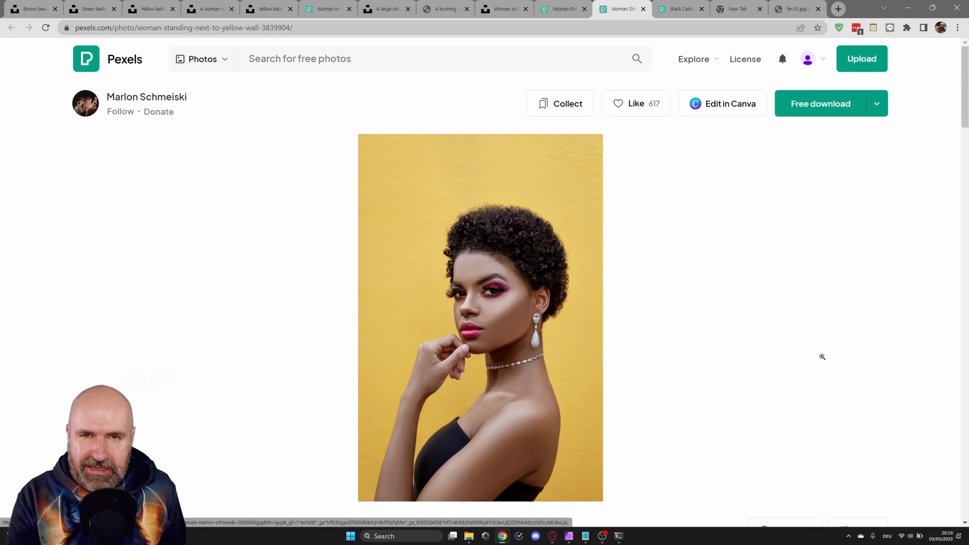
- Download the Pexels yellow-wall portrait photo for free
{"action": "left_click", "coordinate": [677, 8]}
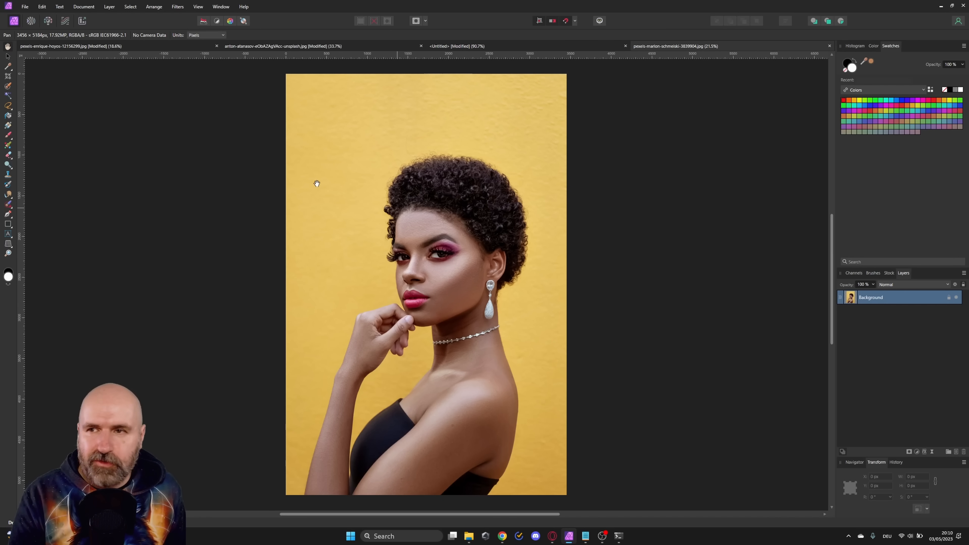
{"action": "mouse_move", "coordinate": [36, 183]}
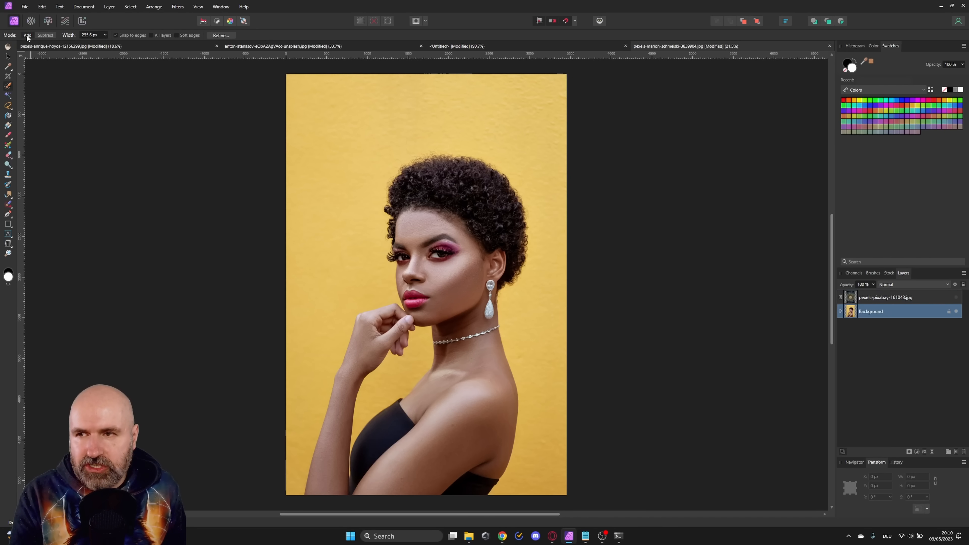
- Select the woman's figure with the Selection Brush and refine its edges
{"action": "left_click_drag", "start_coordinate": [402, 217], "coordinate": [452, 244]}
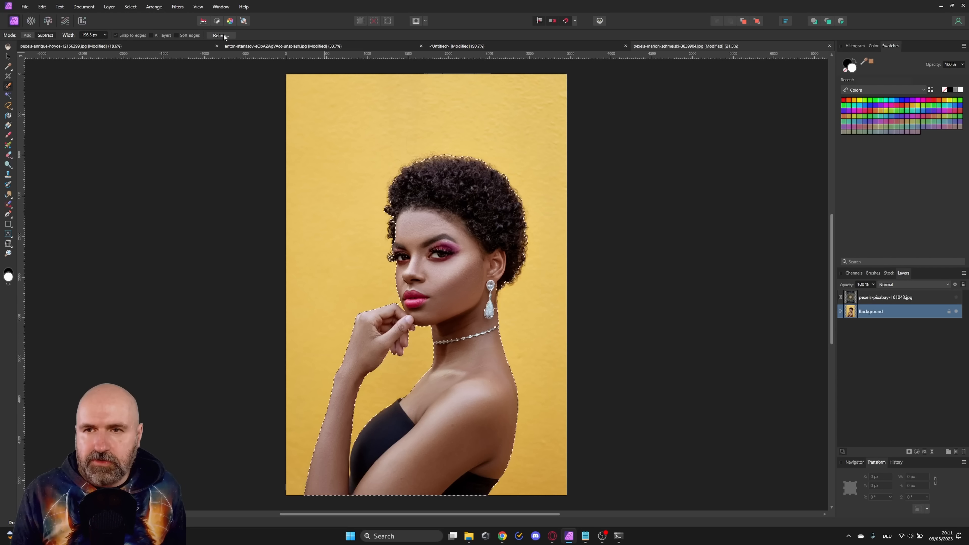
{"action": "left_click", "coordinate": [220, 36]}
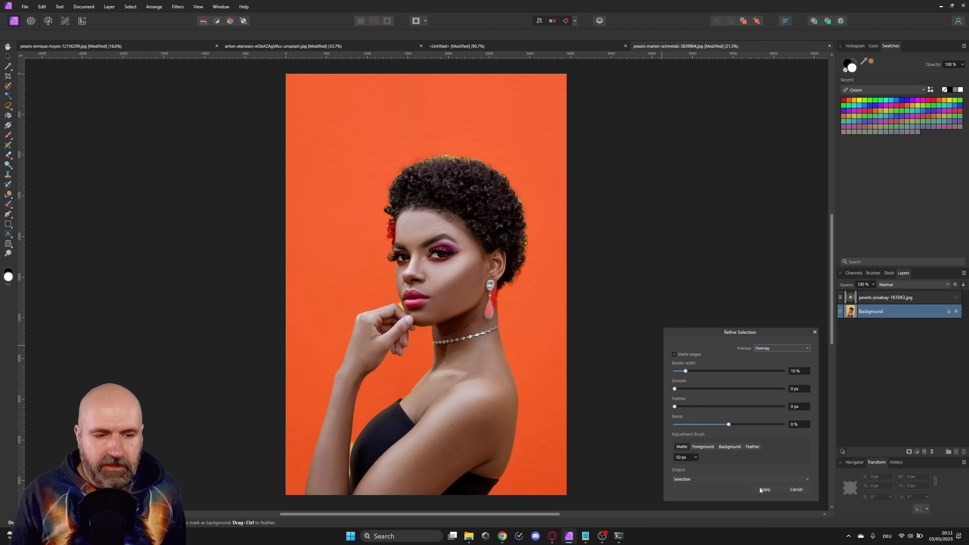
{"action": "left_click", "coordinate": [765, 490]}
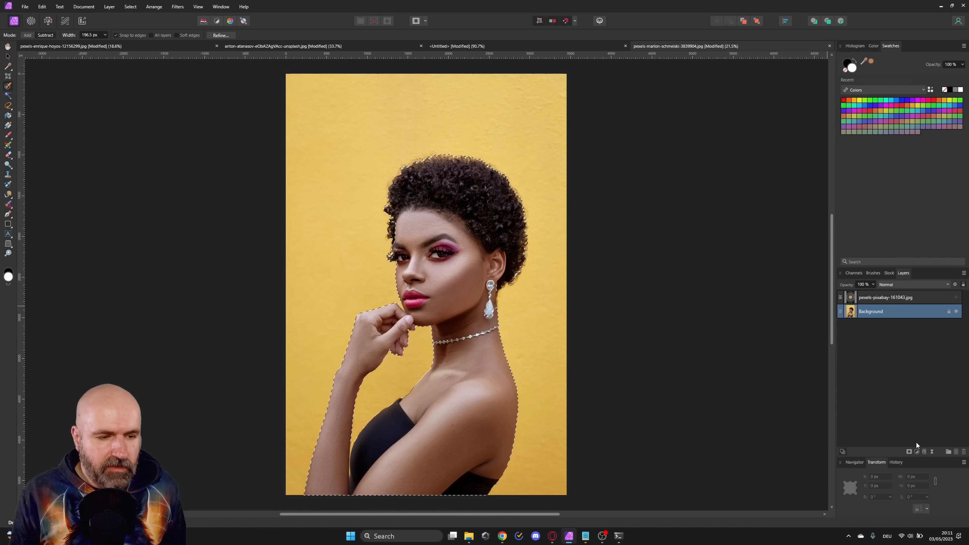
- Mask the portrait down to the woman and reveal the halo background layer behind her
{"action": "left_click", "coordinate": [909, 451]}
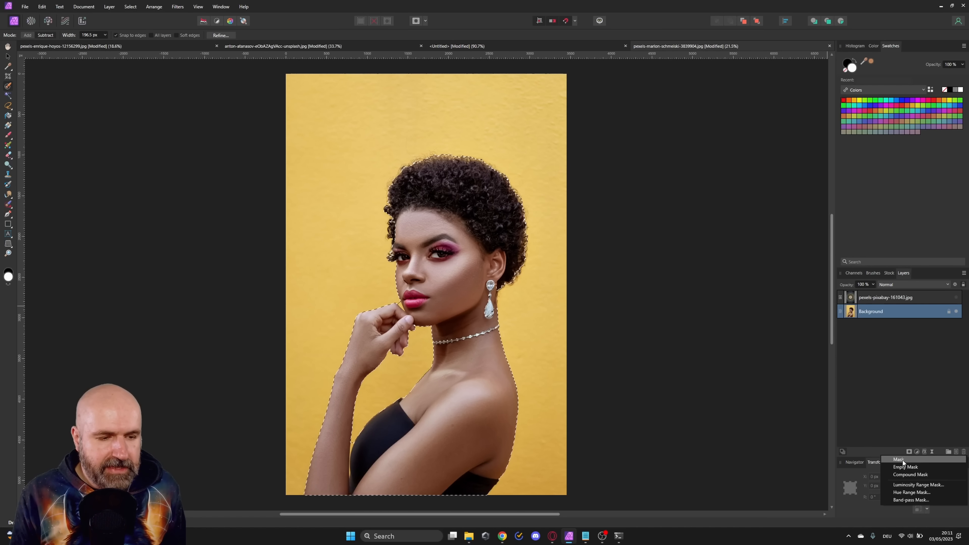
{"action": "left_click", "coordinate": [900, 459]}
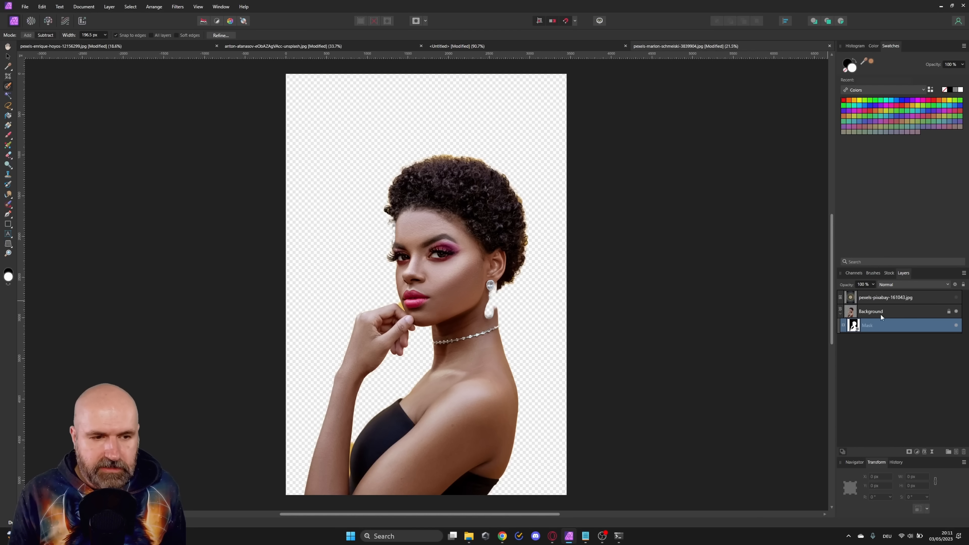
{"action": "left_click", "coordinate": [872, 311]}
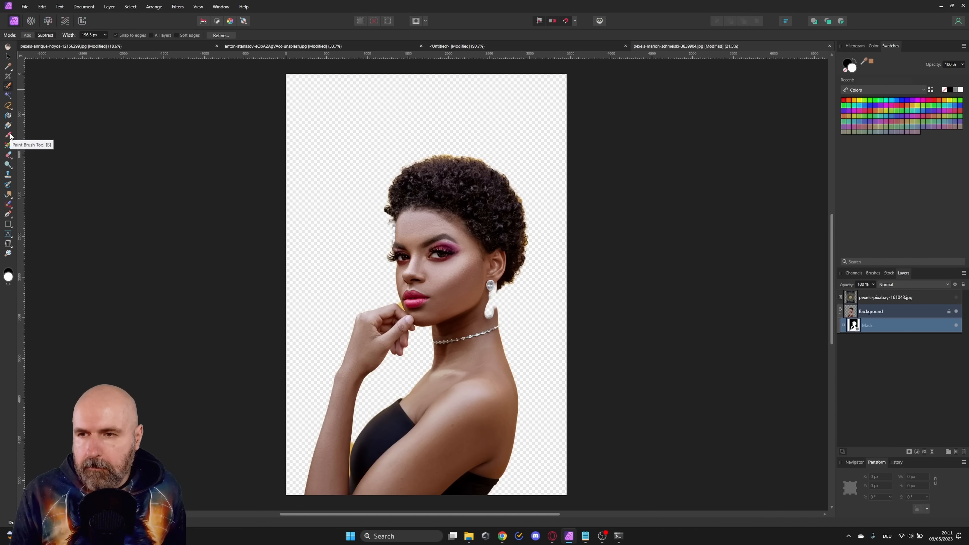
{"action": "left_click", "coordinate": [9, 134]}
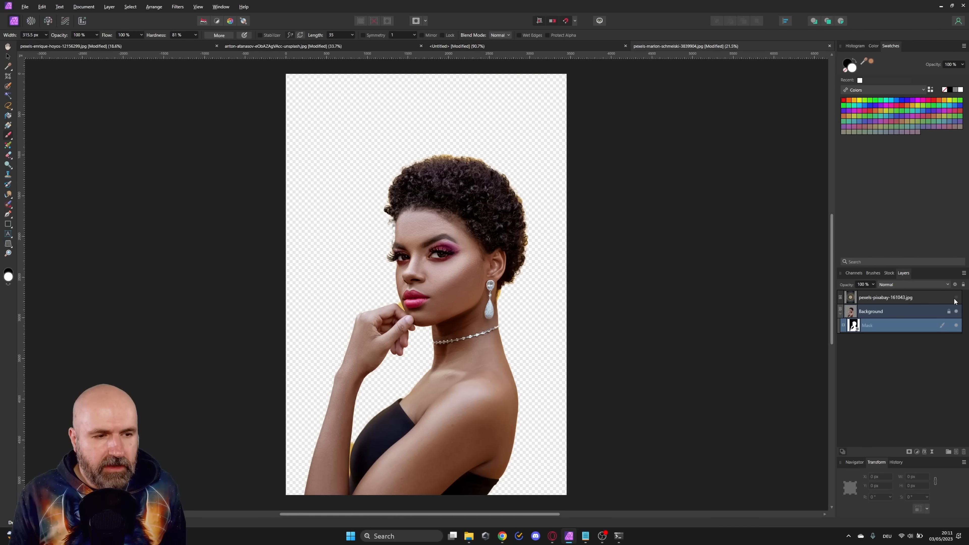
{"action": "left_click", "coordinate": [955, 297]}
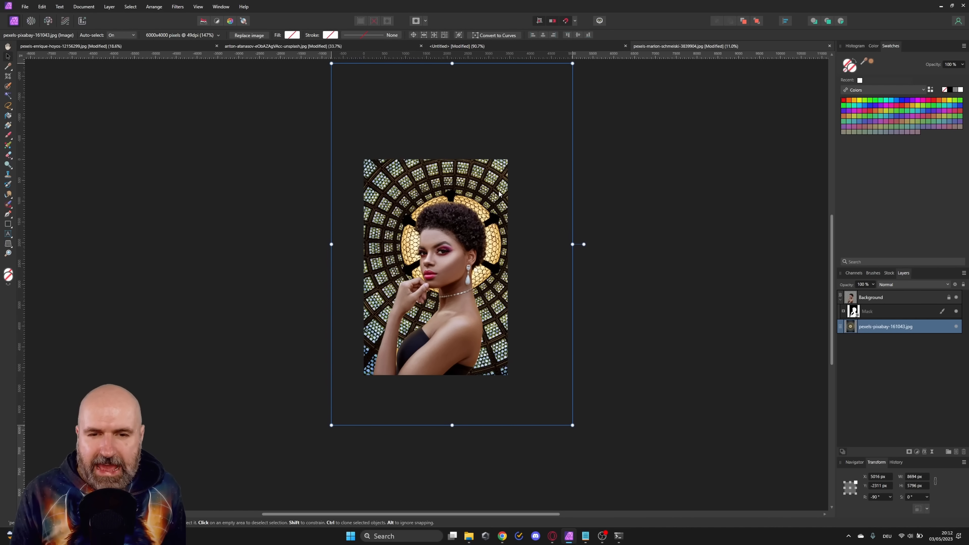
{"action": "mouse_move", "coordinate": [506, 205]}
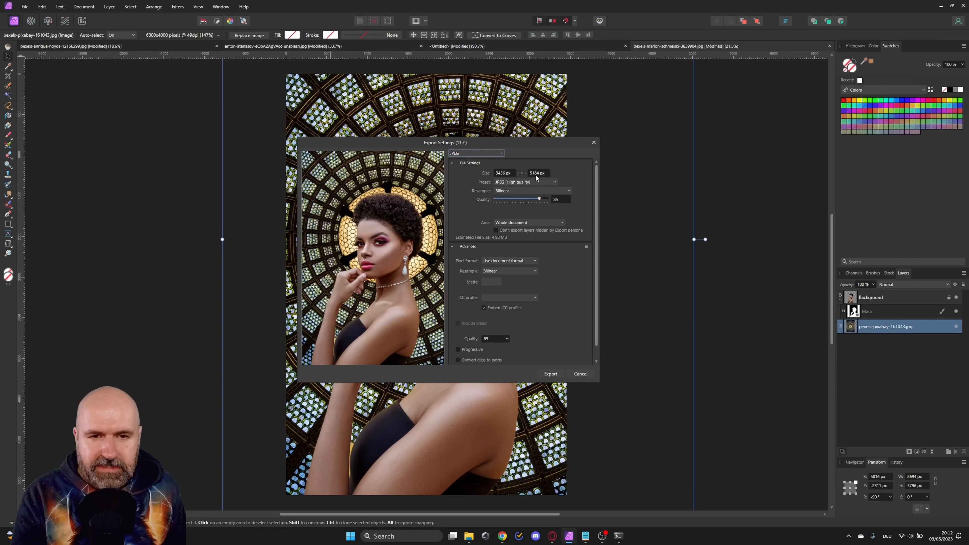
- Export the halo portrait composite as a high-quality 3456×5184 JPEG
{"action": "left_click", "coordinate": [538, 173]}
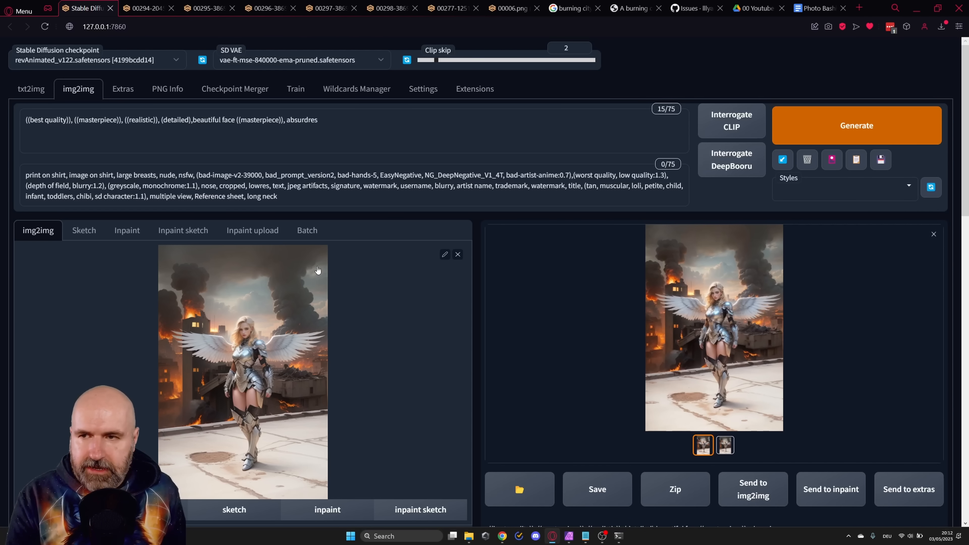
- Switch to txt2img and start generating the African queen batch
{"action": "left_click", "coordinate": [31, 88]}
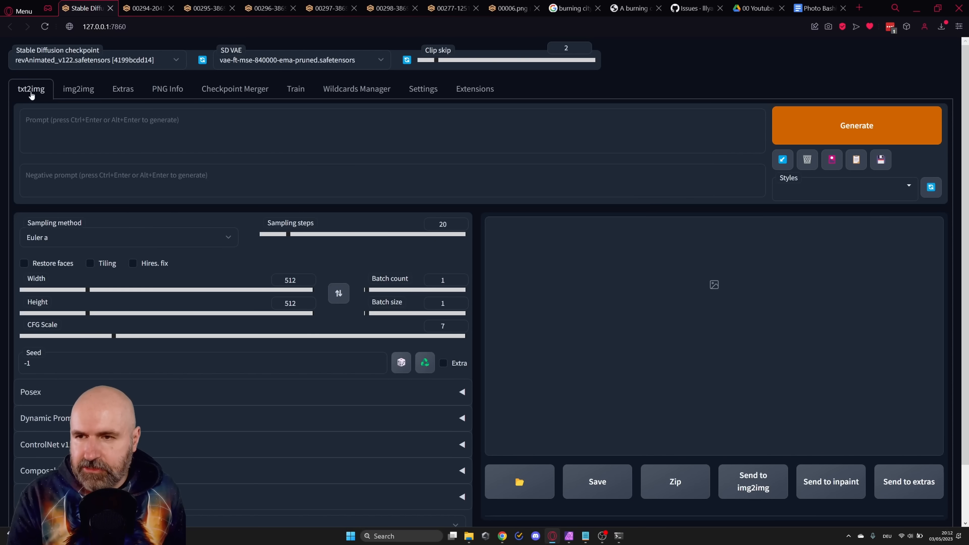
{"action": "left_click", "coordinate": [857, 125]}
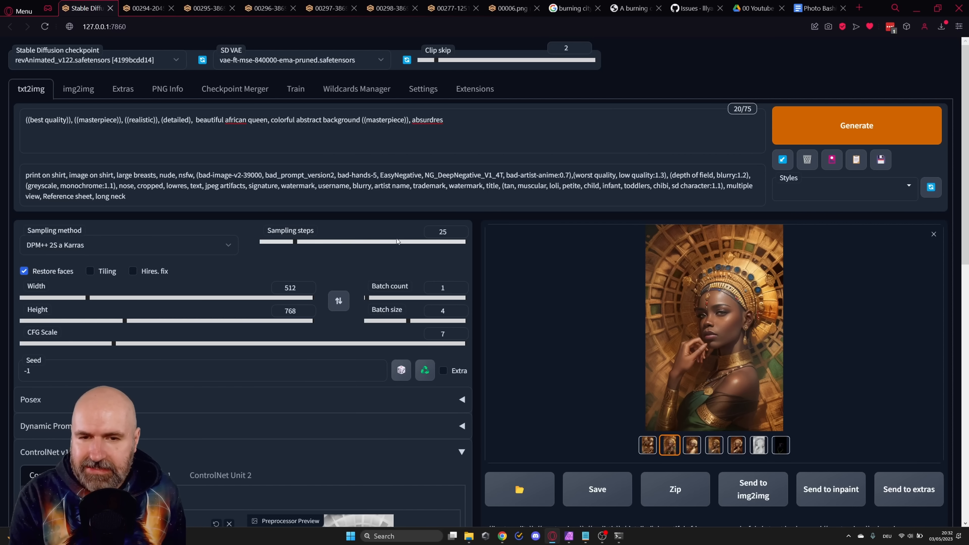
{"action": "mouse_move", "coordinate": [156, 292]}
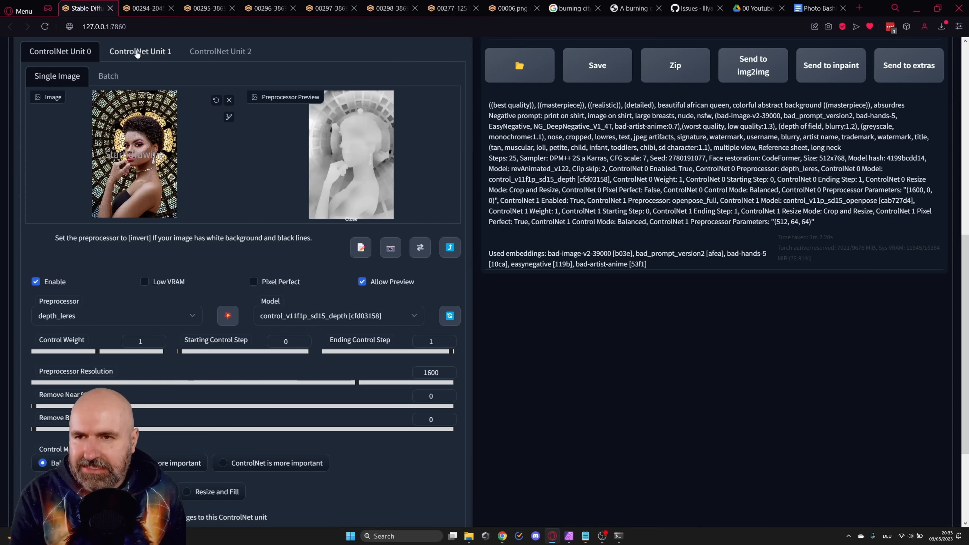
- Show ControlNet Unit 1 with openpose_full and control_v11p_sd15_openpose settings
{"action": "left_click", "coordinate": [140, 52]}
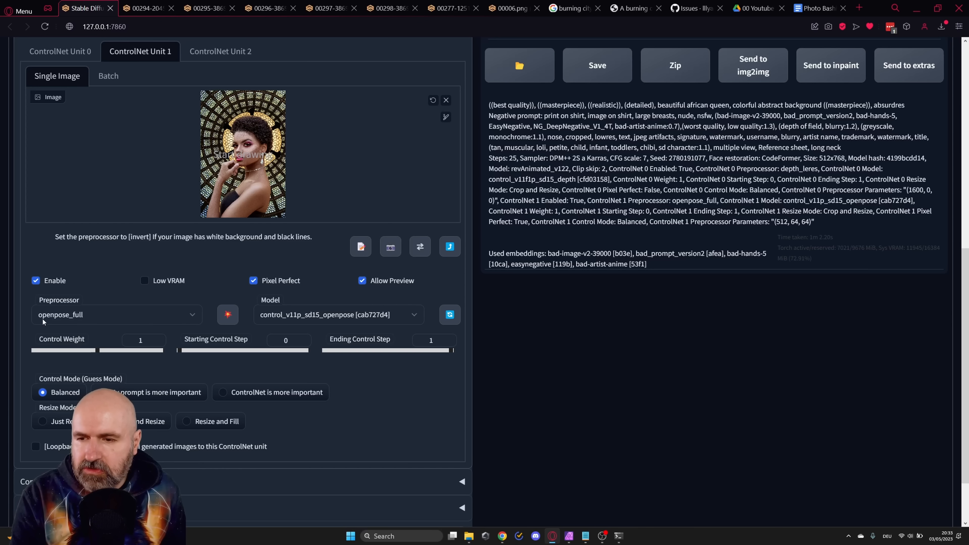
{"action": "mouse_move", "coordinate": [166, 331]}
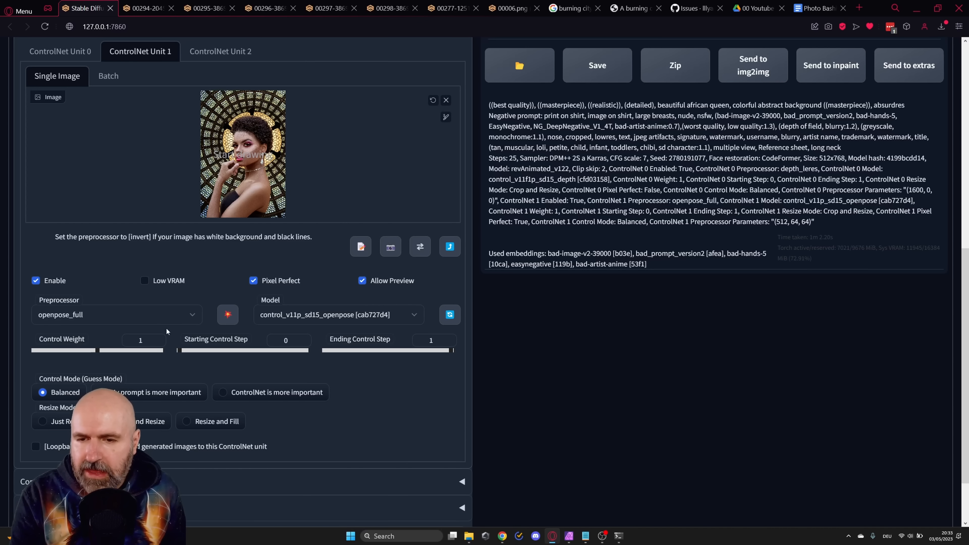
{"action": "mouse_move", "coordinate": [297, 321]}
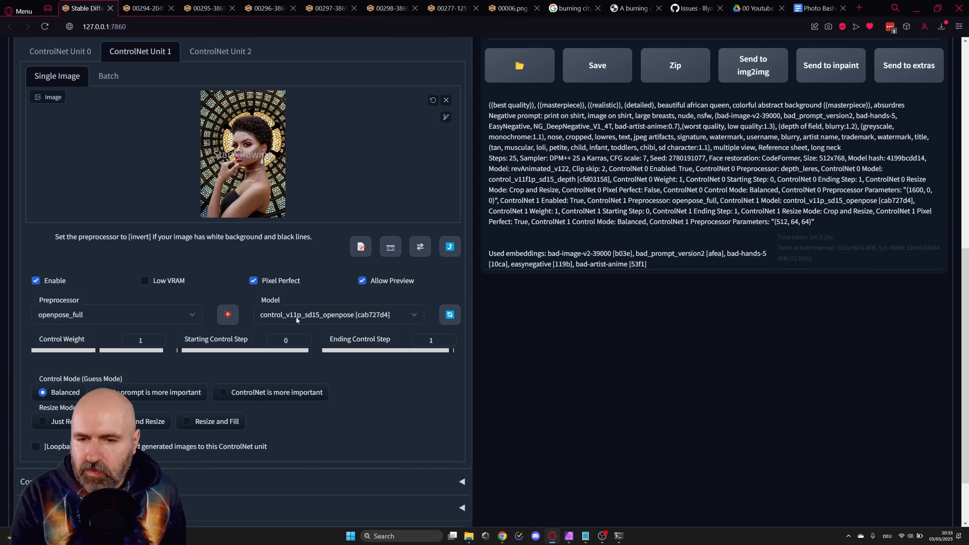